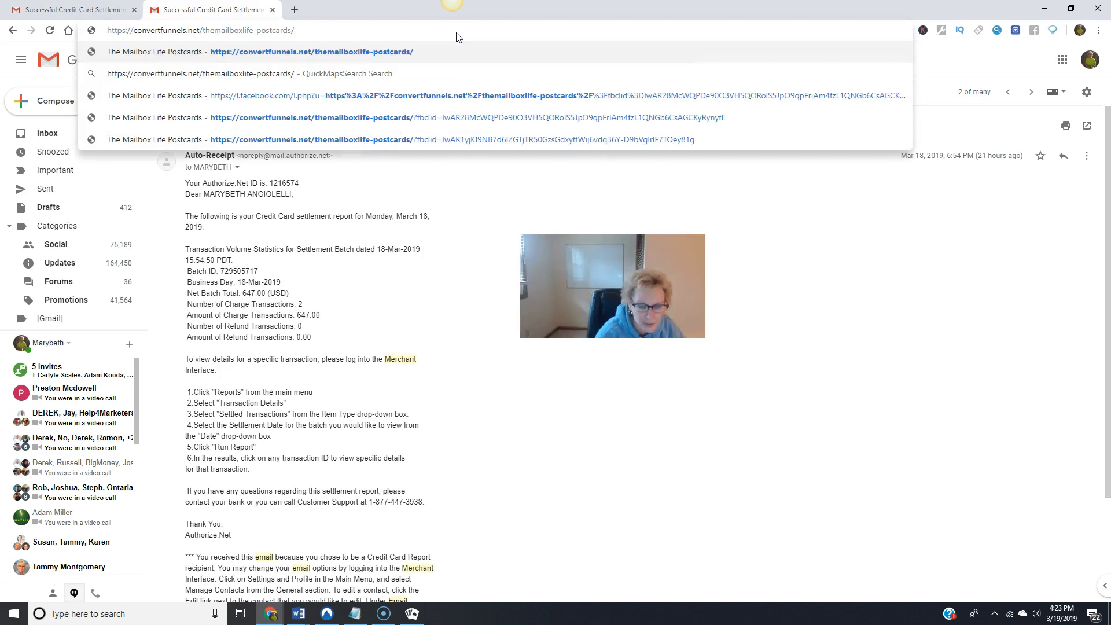
# Load convertfunnels.net/themailboxlife-postcards from the address bar suggestions in the second tab
pyautogui.click(310, 51)
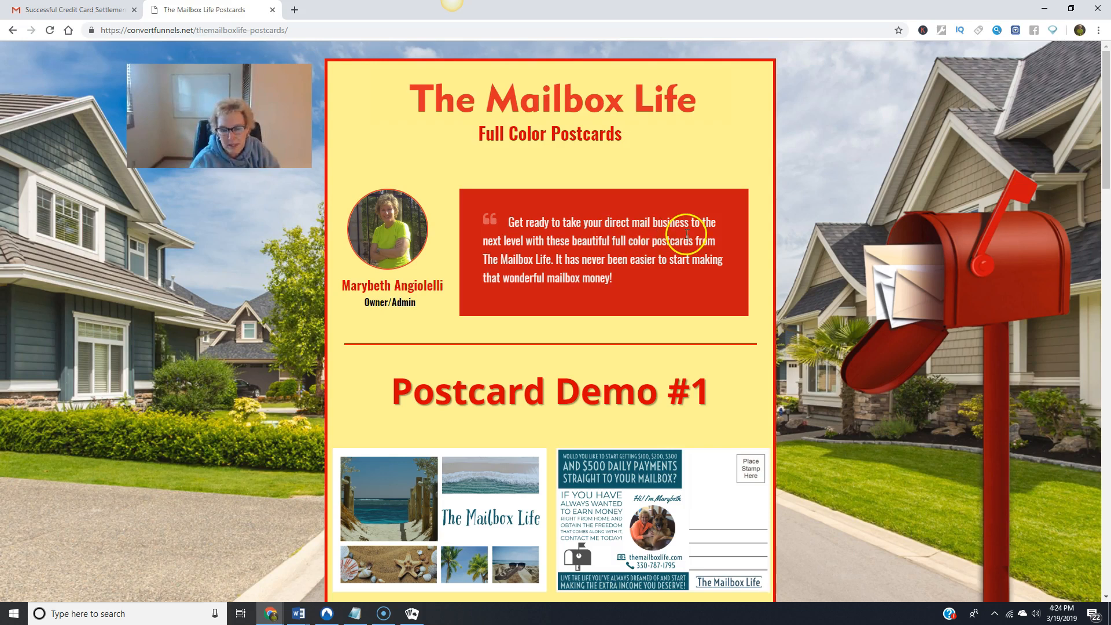
pyautogui.moveTo(602, 250)
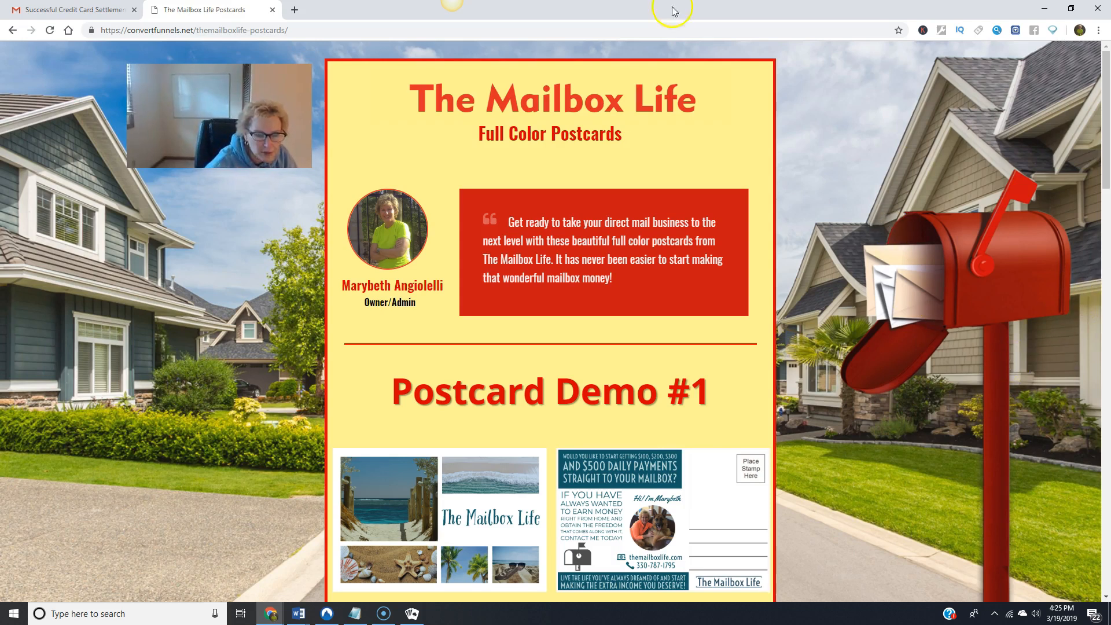
pyautogui.scroll(-3)
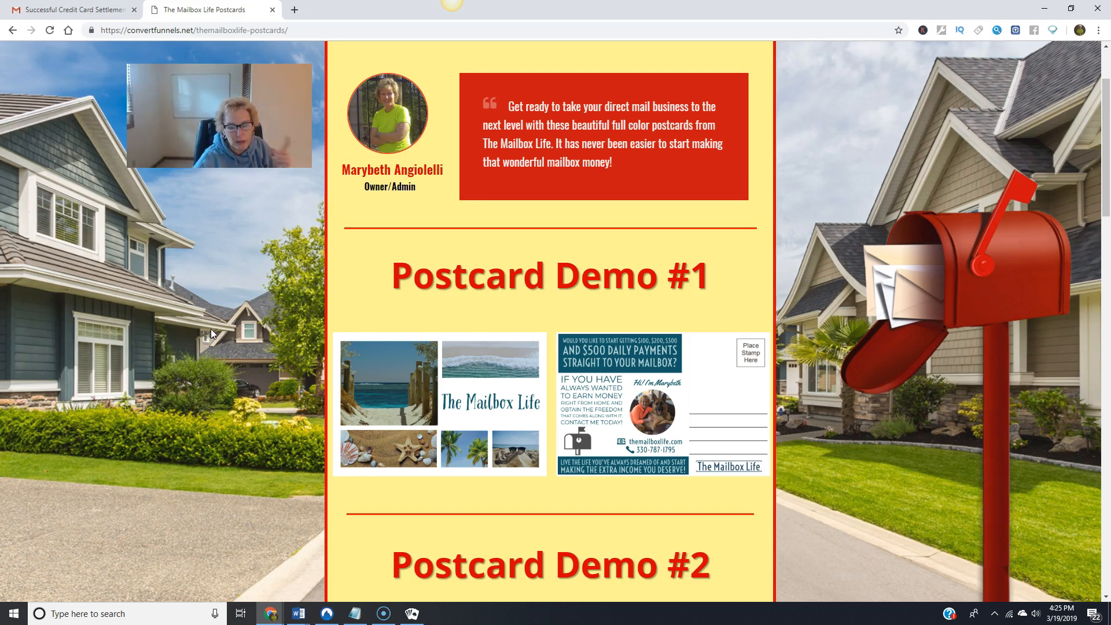
pyautogui.scroll(-3)
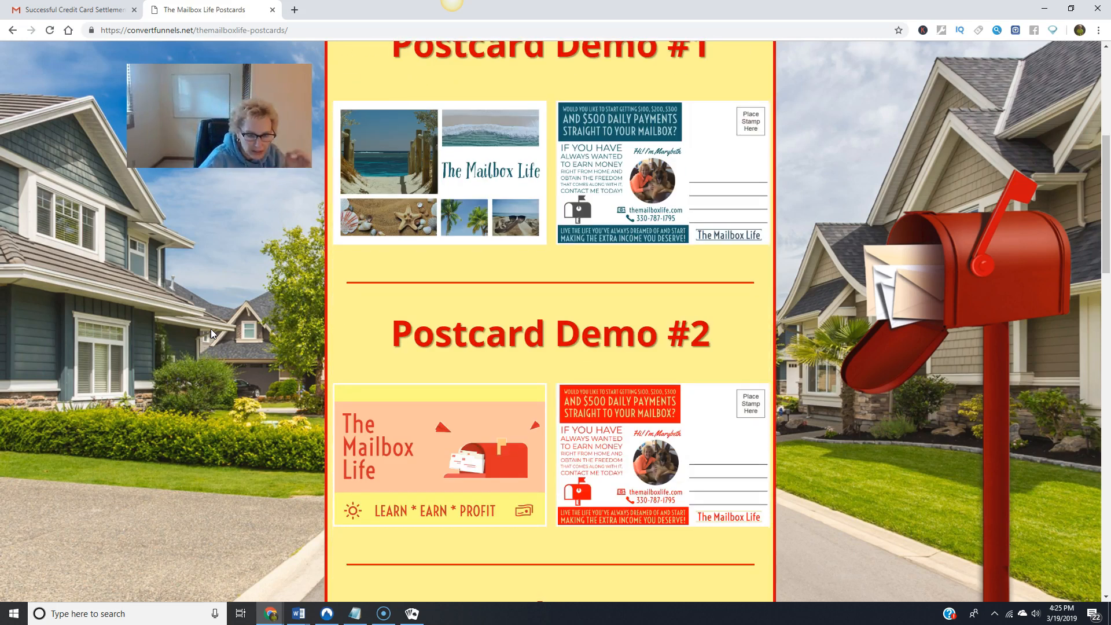
pyautogui.scroll(-3)
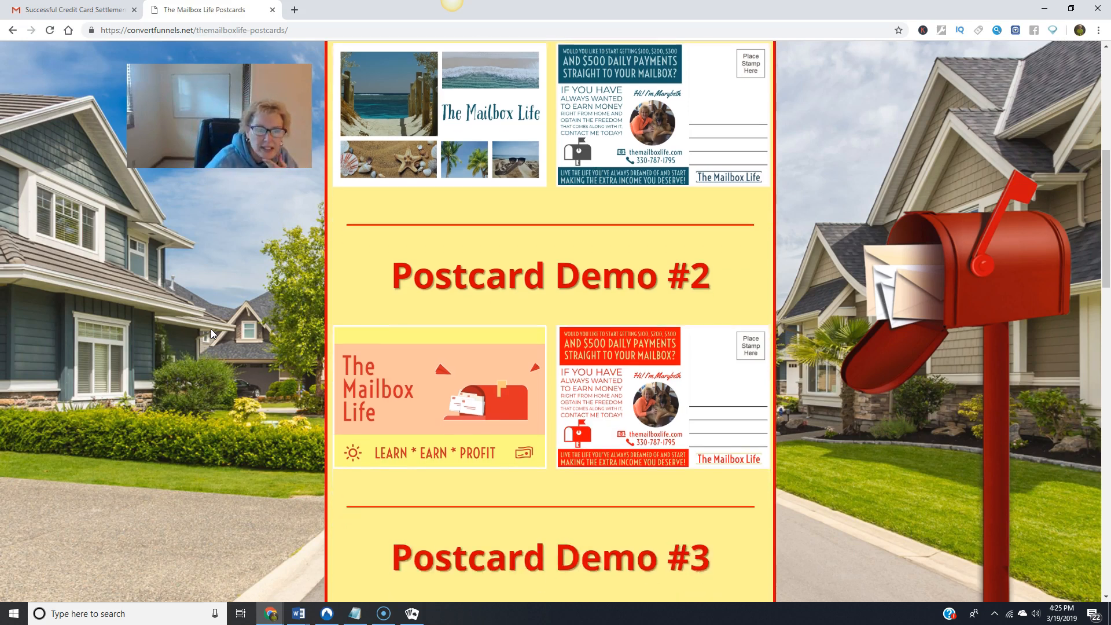
pyautogui.scroll(-3)
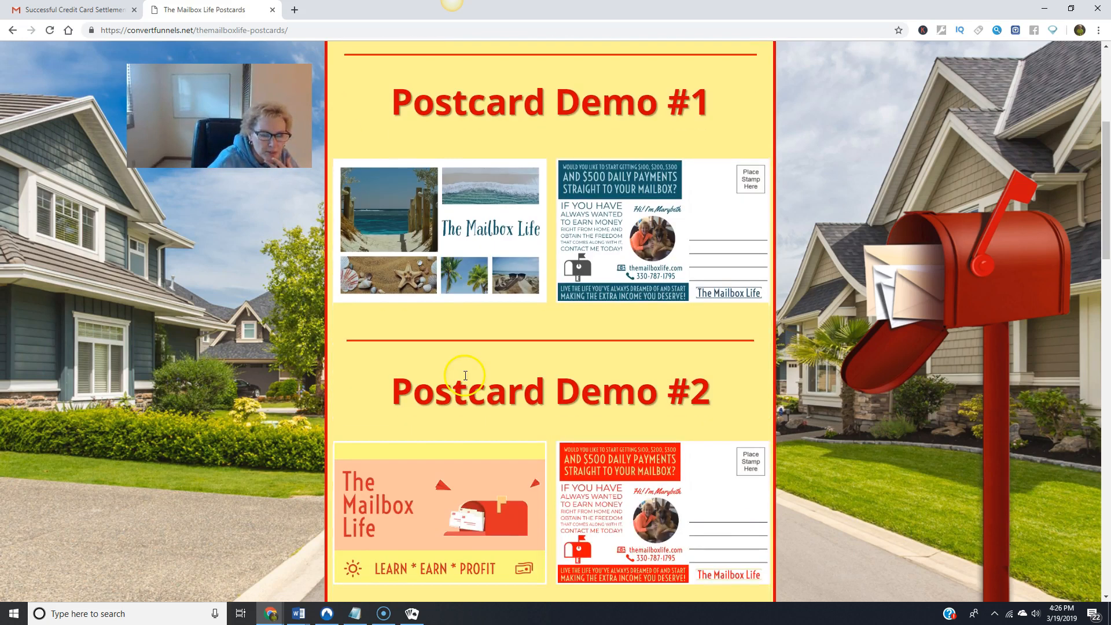
pyautogui.scroll(-3)
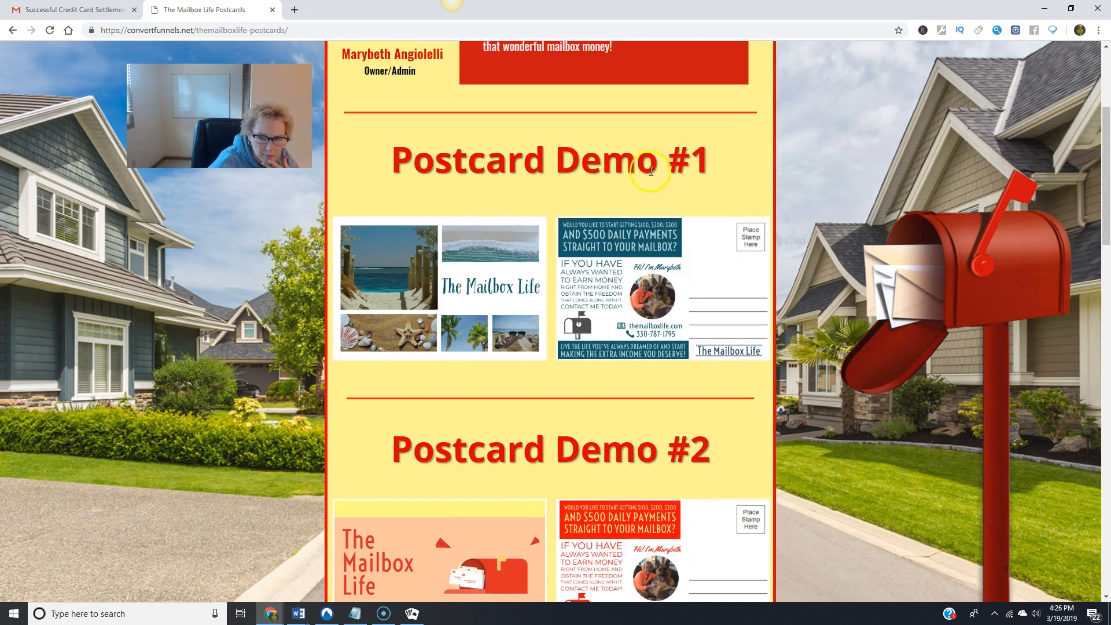
pyautogui.moveTo(464, 388)
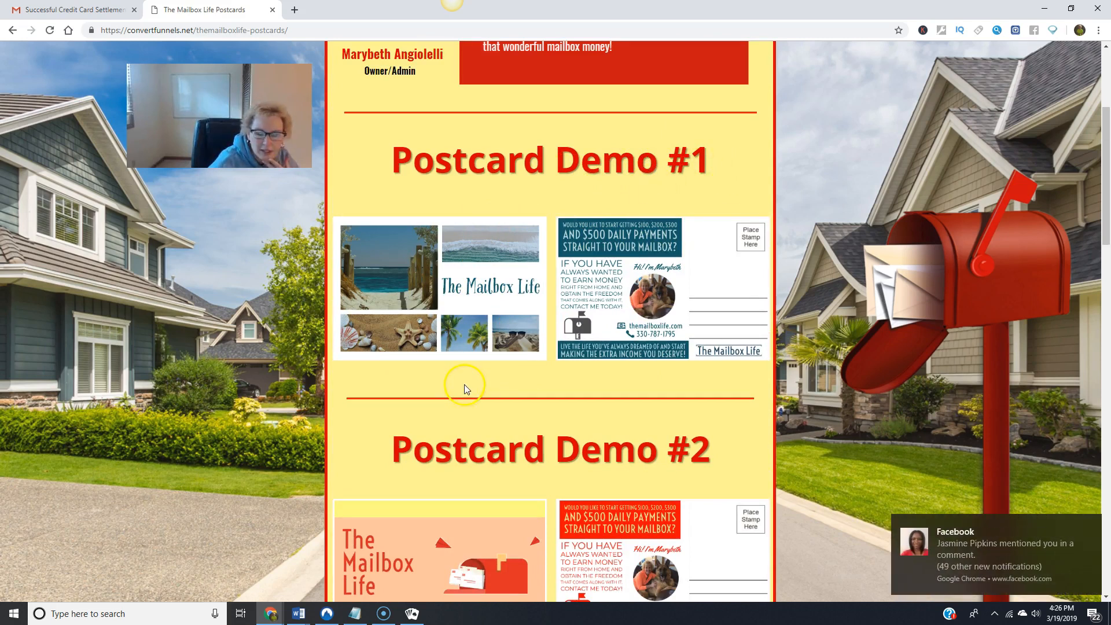
pyautogui.scroll(-3)
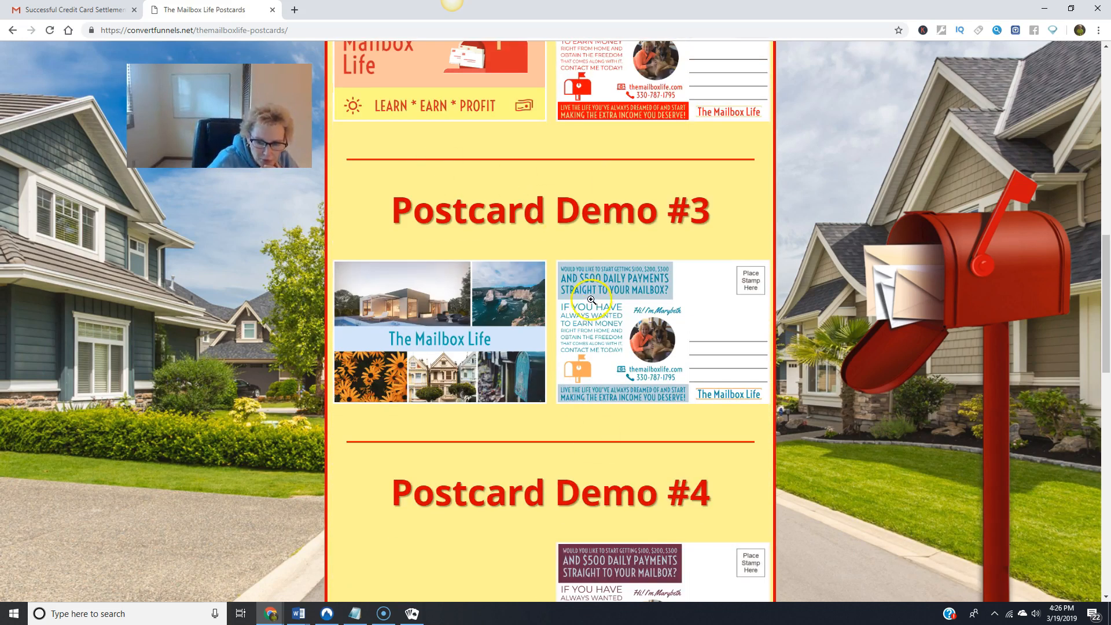
pyautogui.scroll(-3)
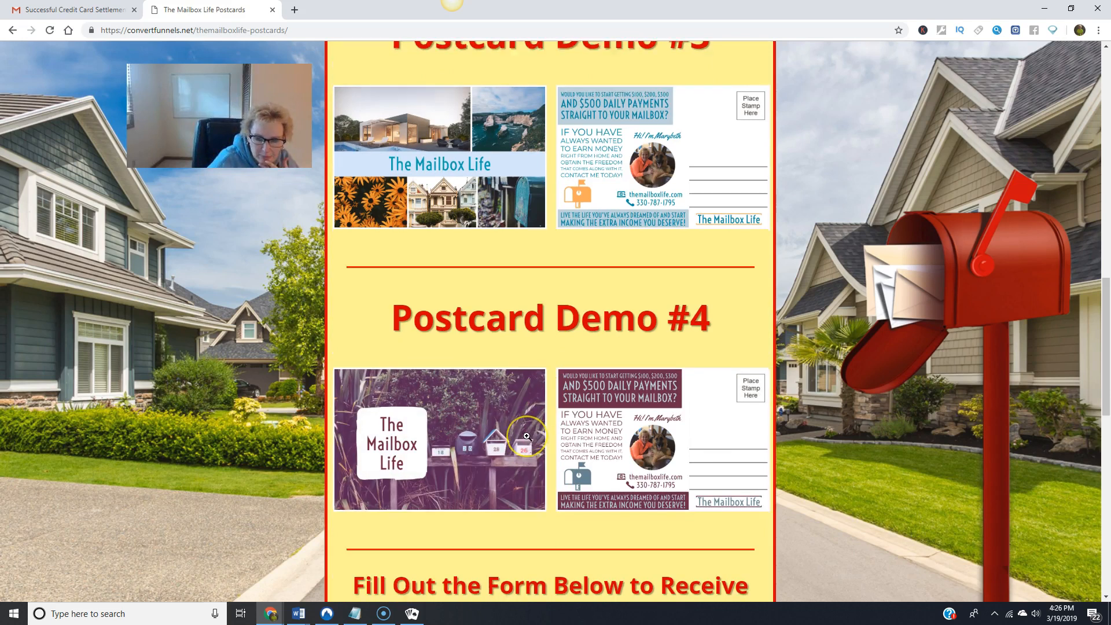
pyautogui.scroll(-3)
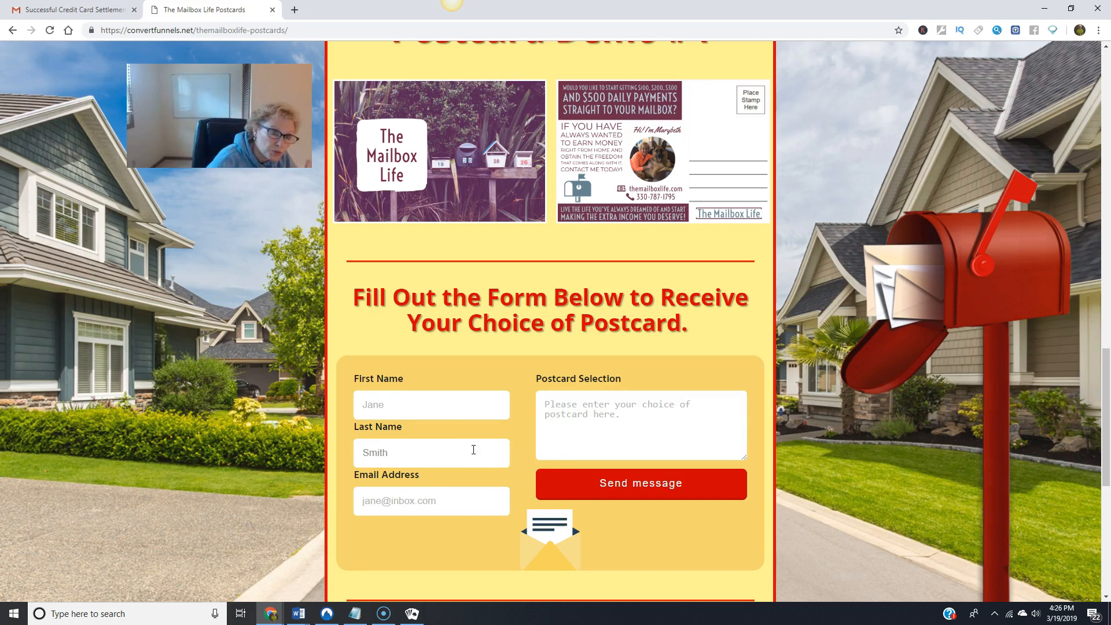
pyautogui.scroll(-3)
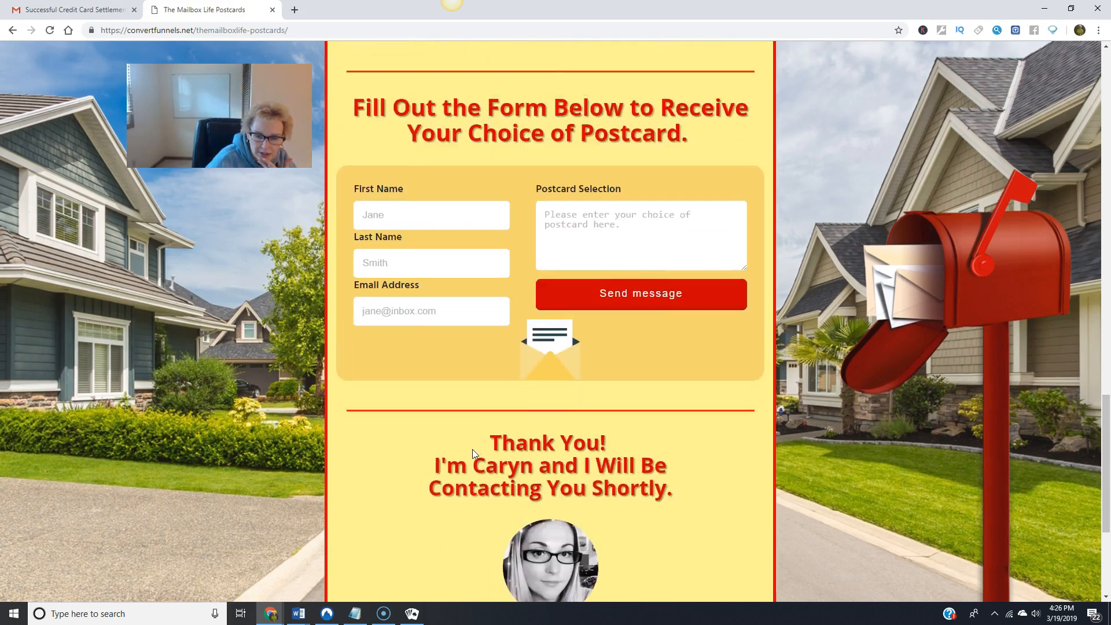
pyautogui.scroll(-3)
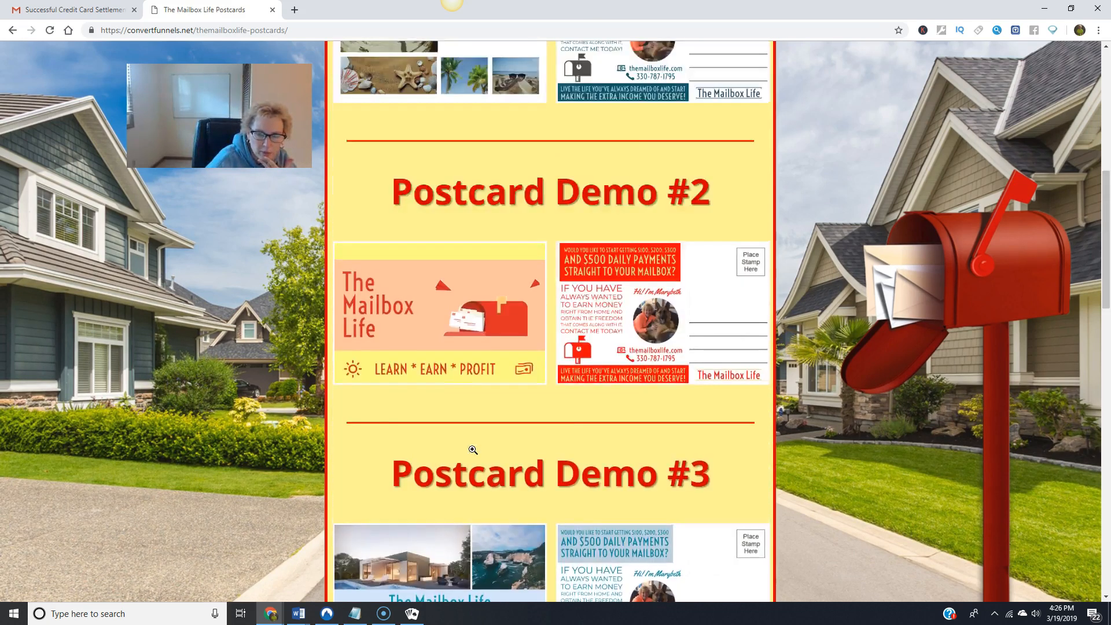
pyautogui.scroll(3)
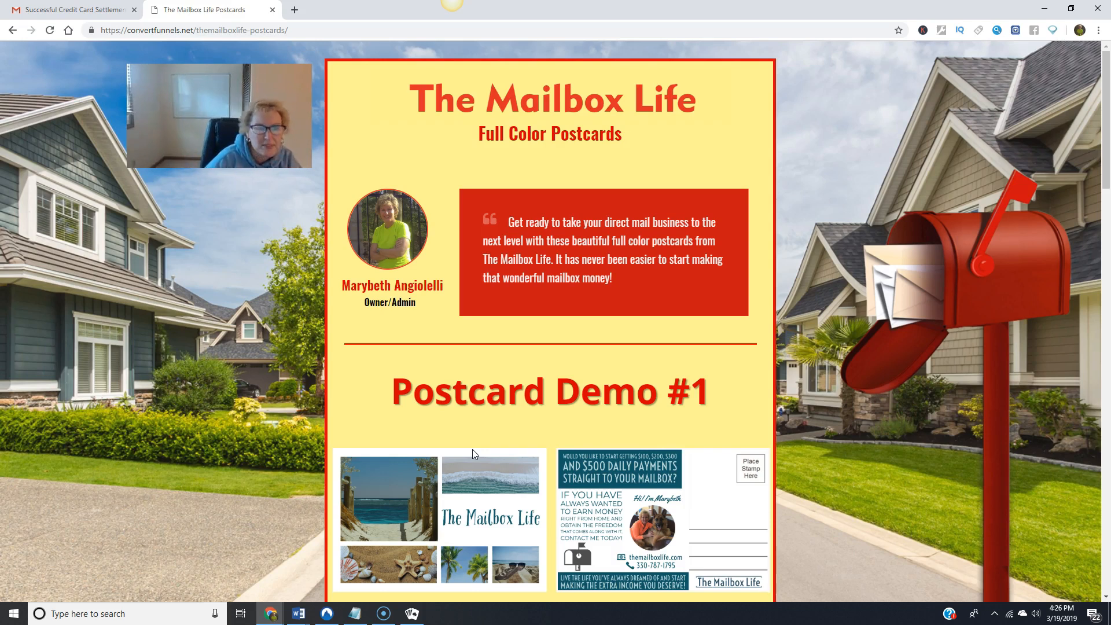
pyautogui.click(192, 30)
pyautogui.write('h')
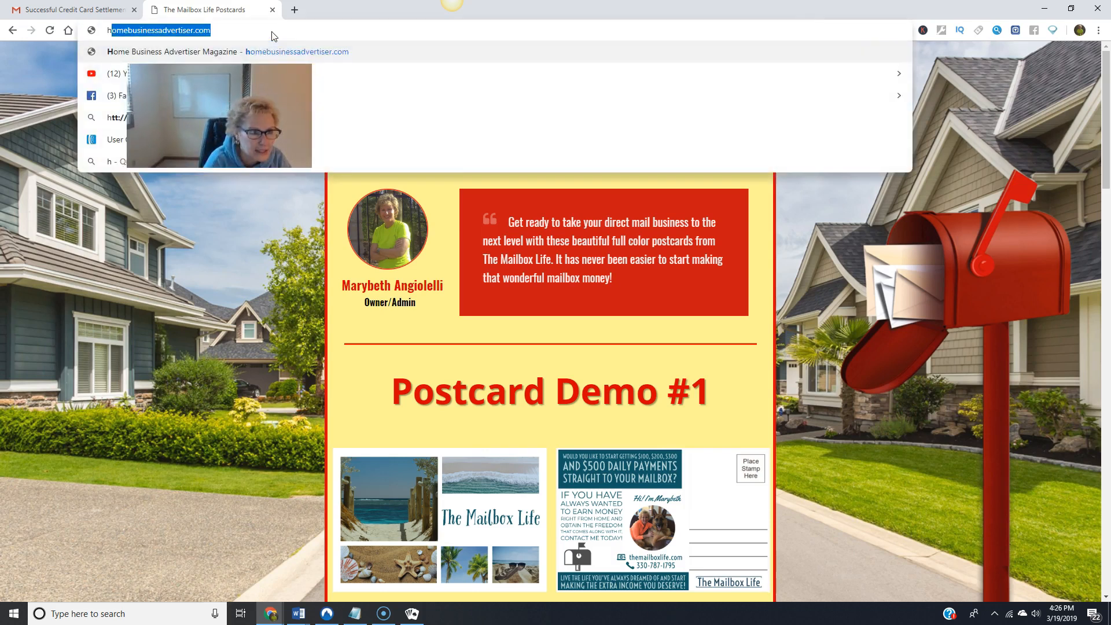
pyautogui.write('poweredbyringless.com')
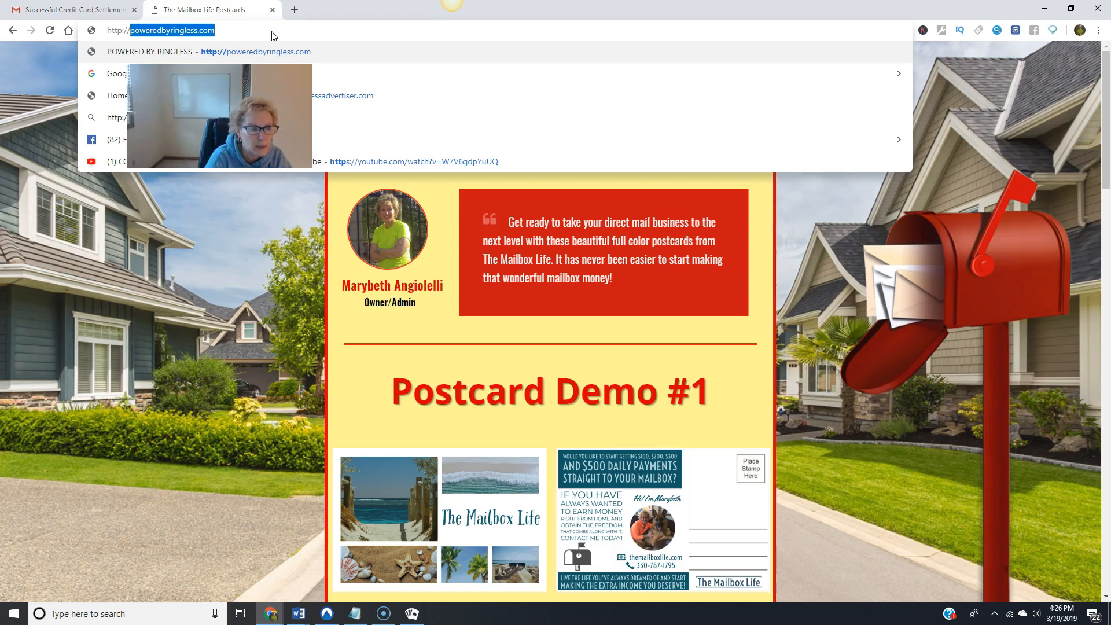
pyautogui.write('http://themailboxlife.com/')
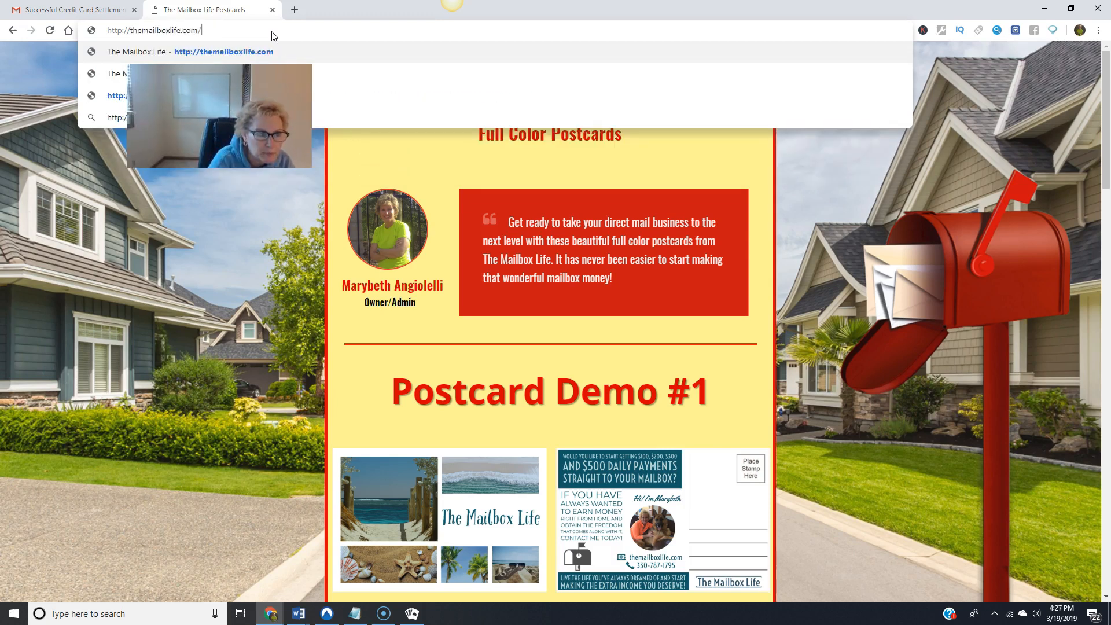
pyautogui.write('signup/')
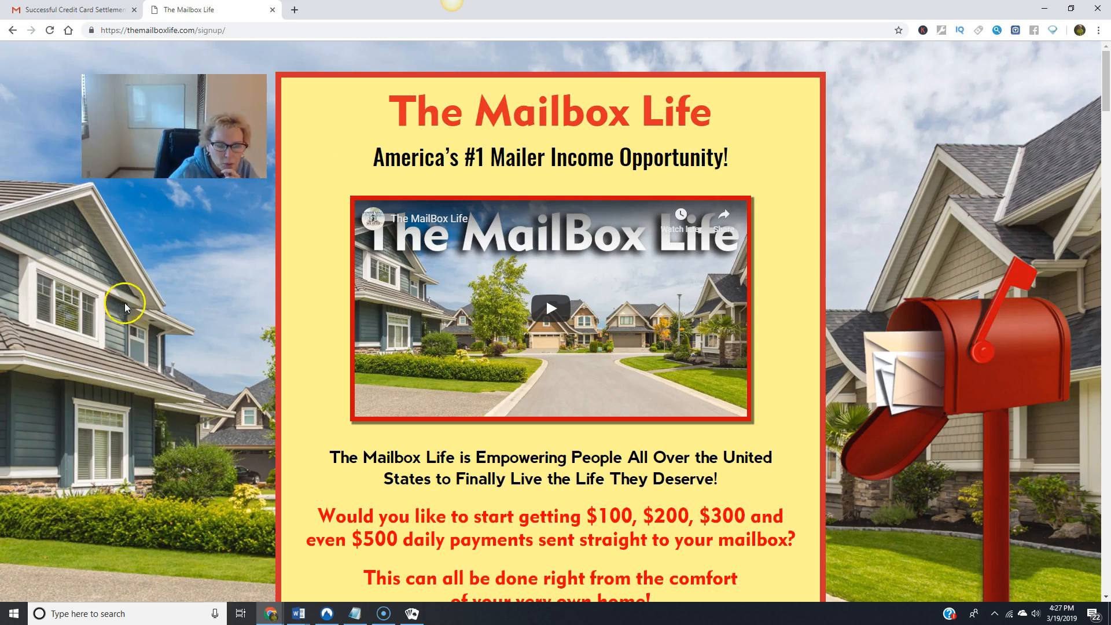
# Scroll past Video Proof, What You Get and How To Get Started to the packages
pyautogui.scroll(-3)
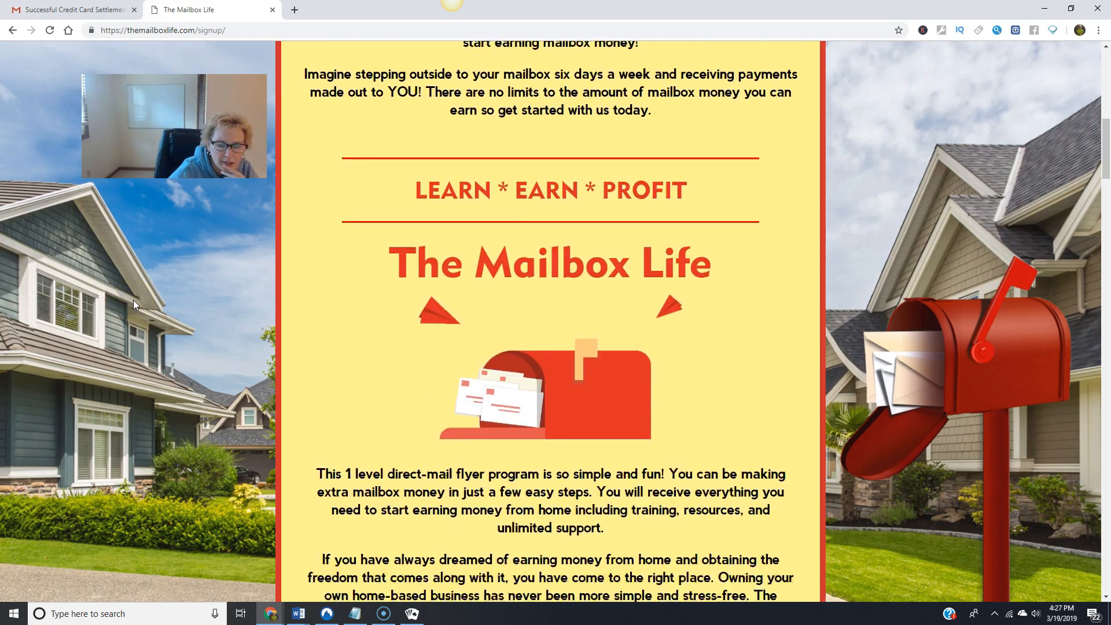
pyautogui.scroll(-3)
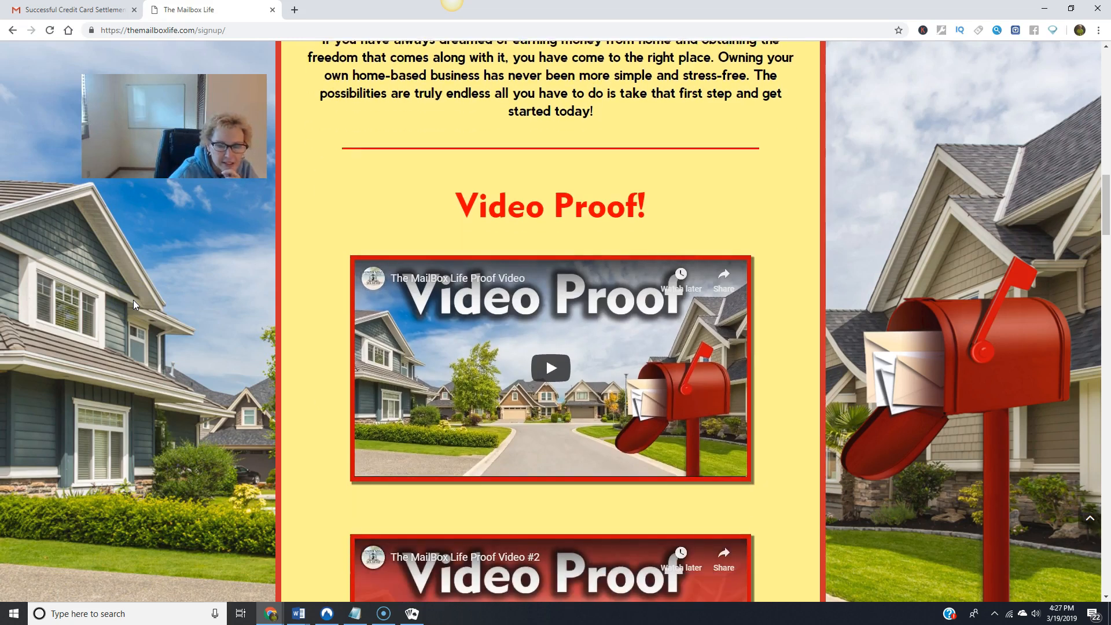
pyautogui.scroll(-3)
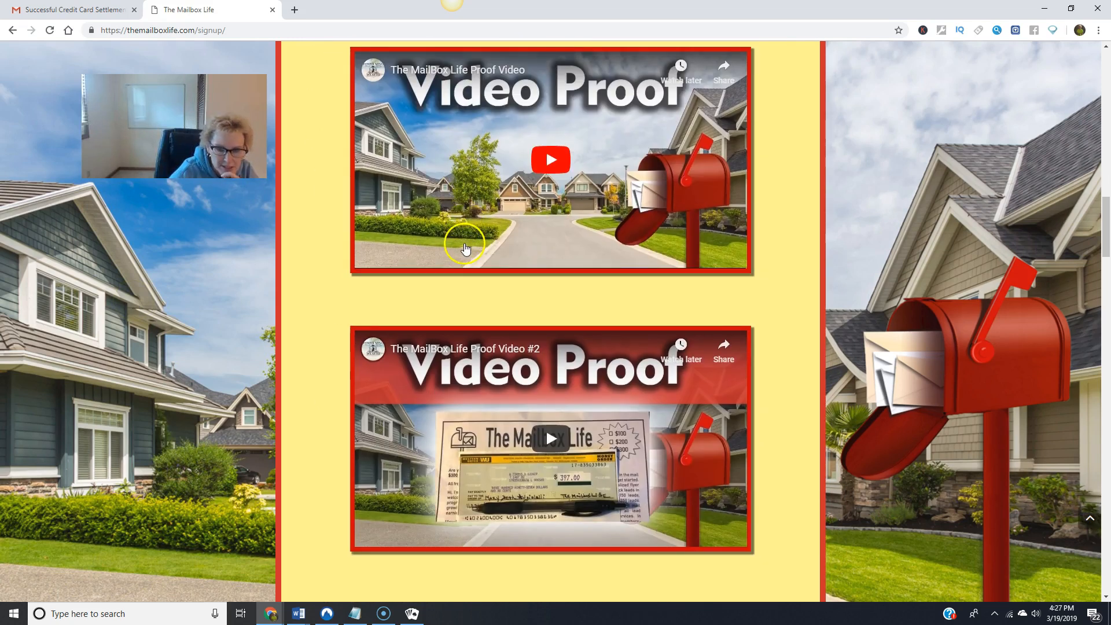
pyautogui.scroll(-3)
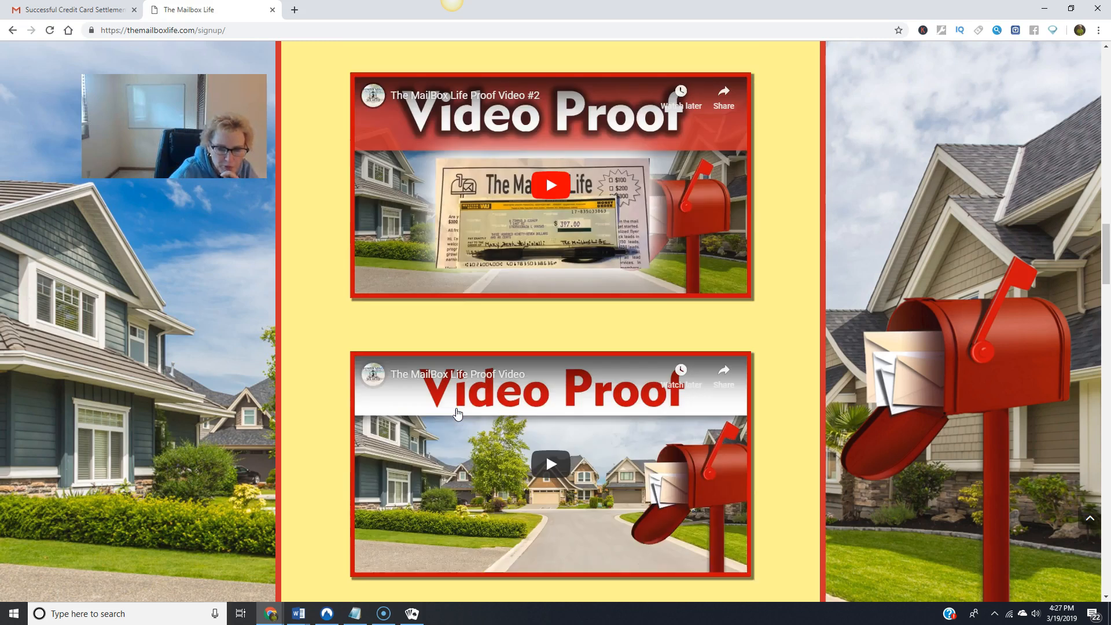
pyautogui.scroll(-3)
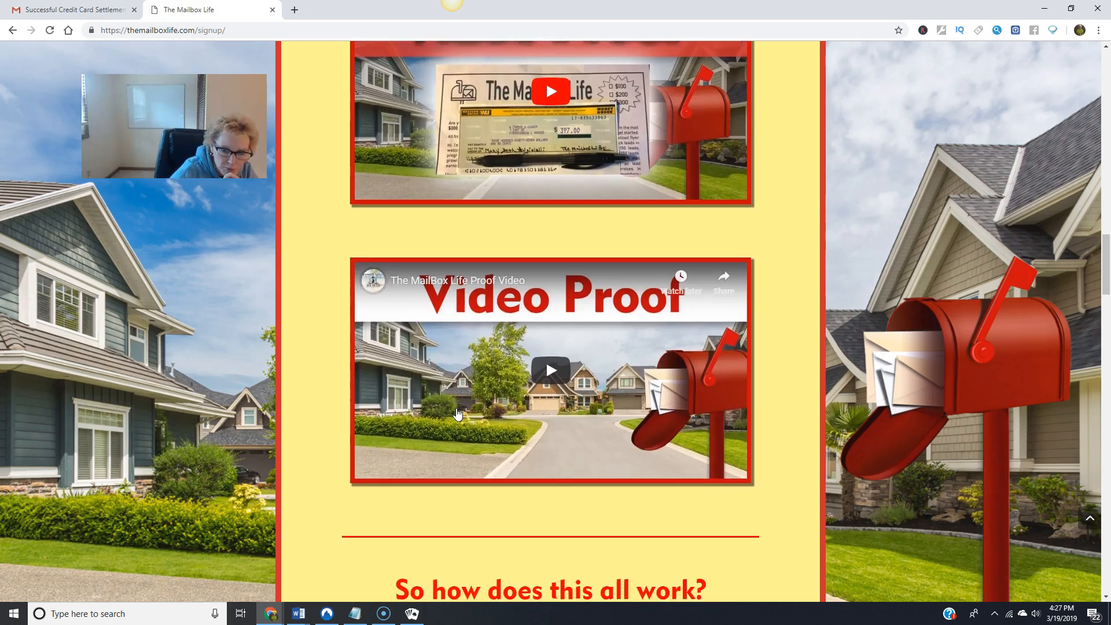
pyautogui.scroll(-3)
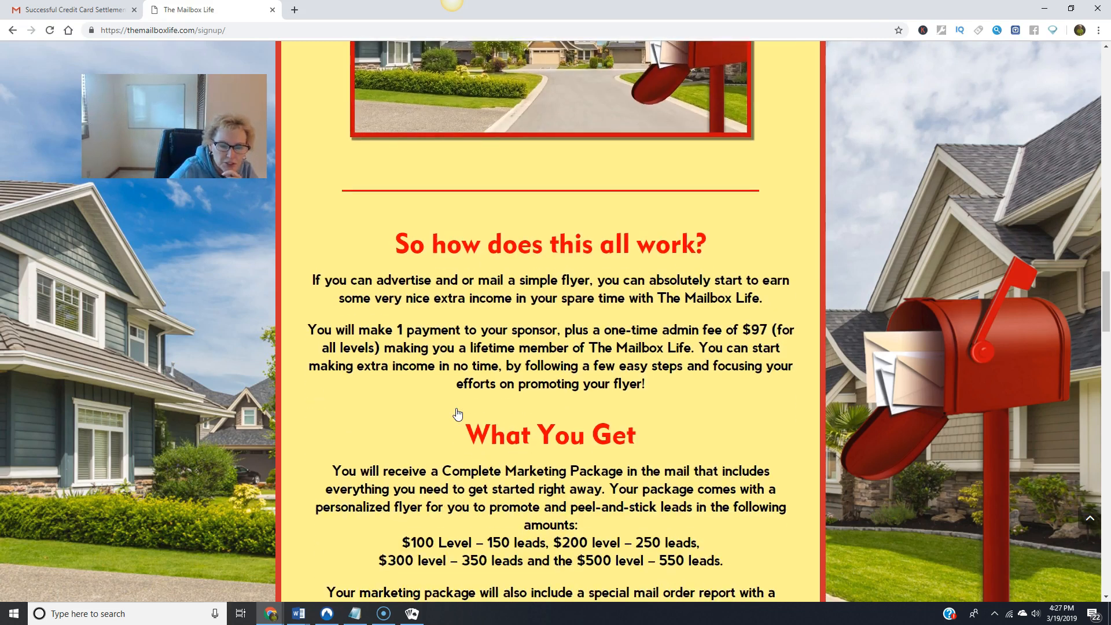
pyautogui.scroll(-3)
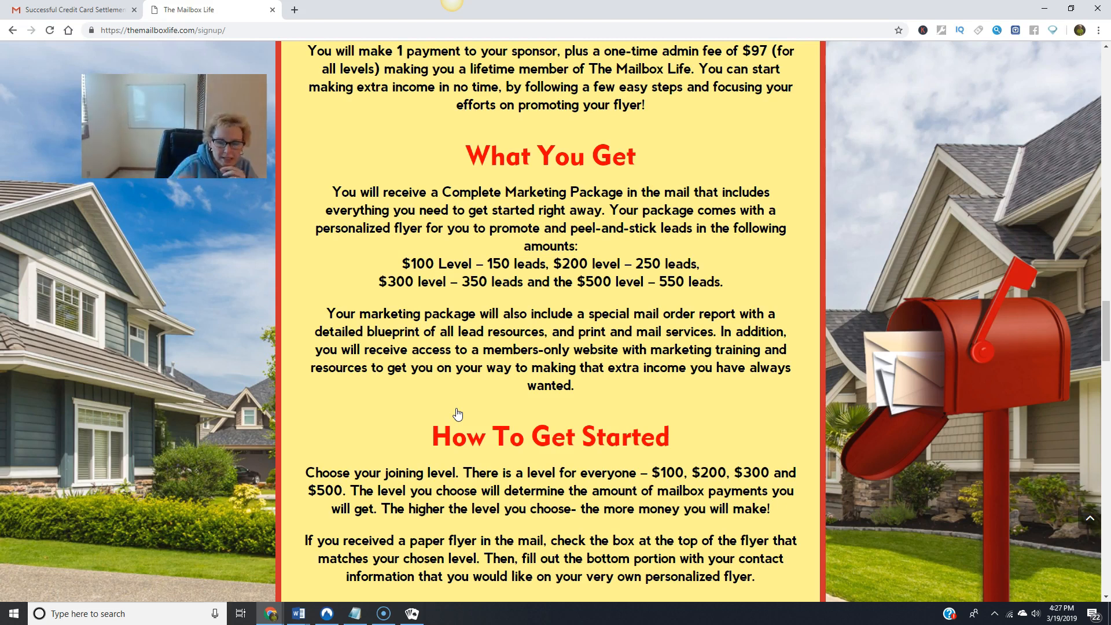
pyautogui.scroll(-3)
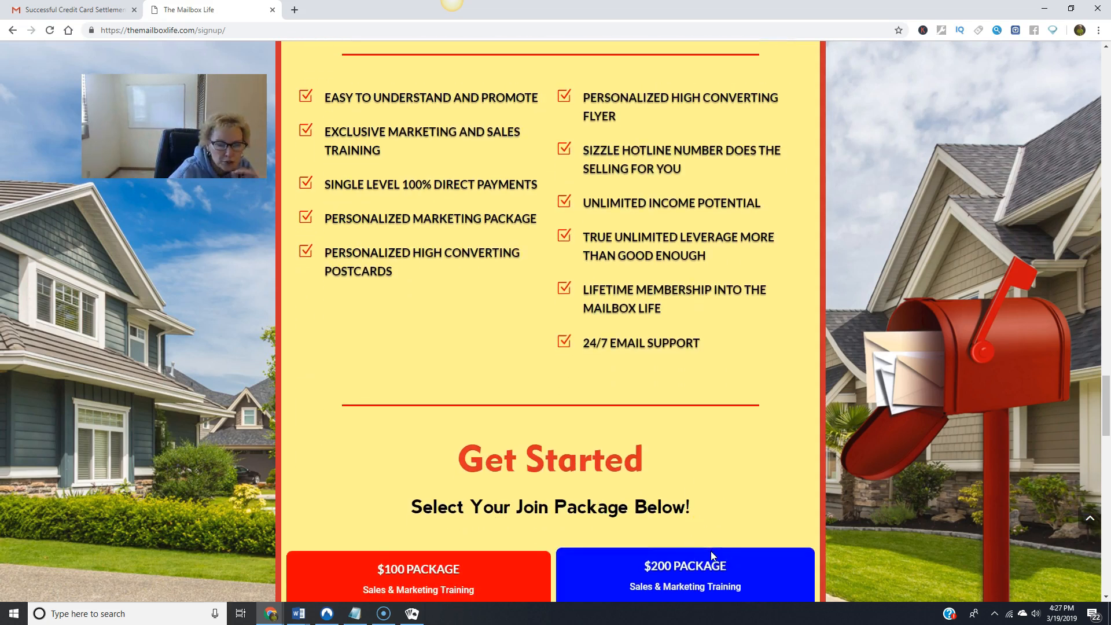
# Scroll through the $100–$500 join package cards down to the sponsor section
pyautogui.scroll(-3)
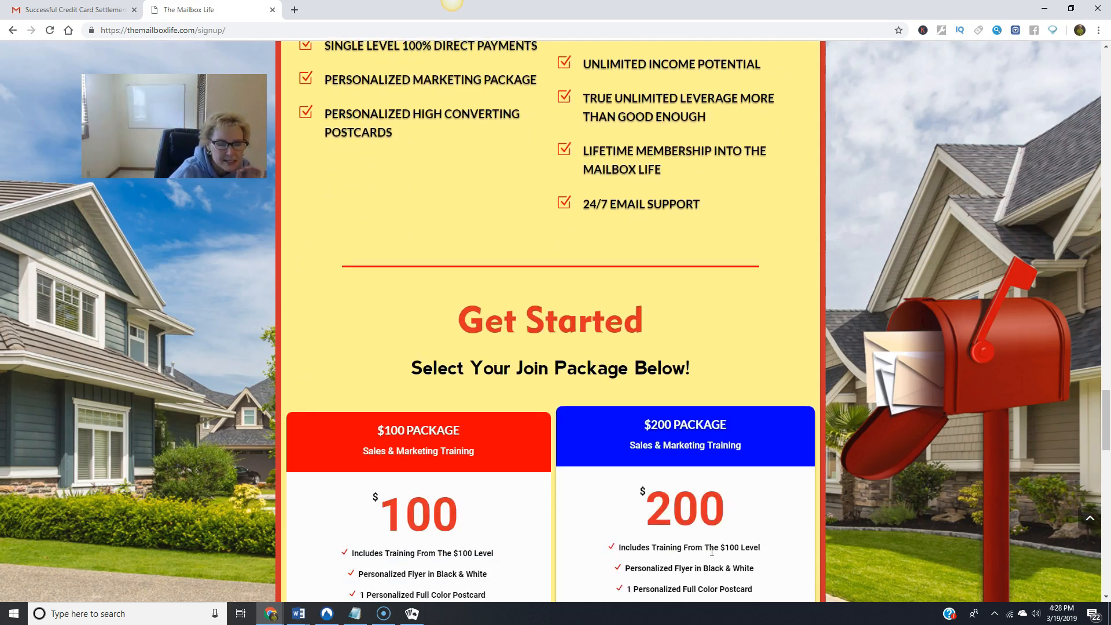
pyautogui.scroll(-3)
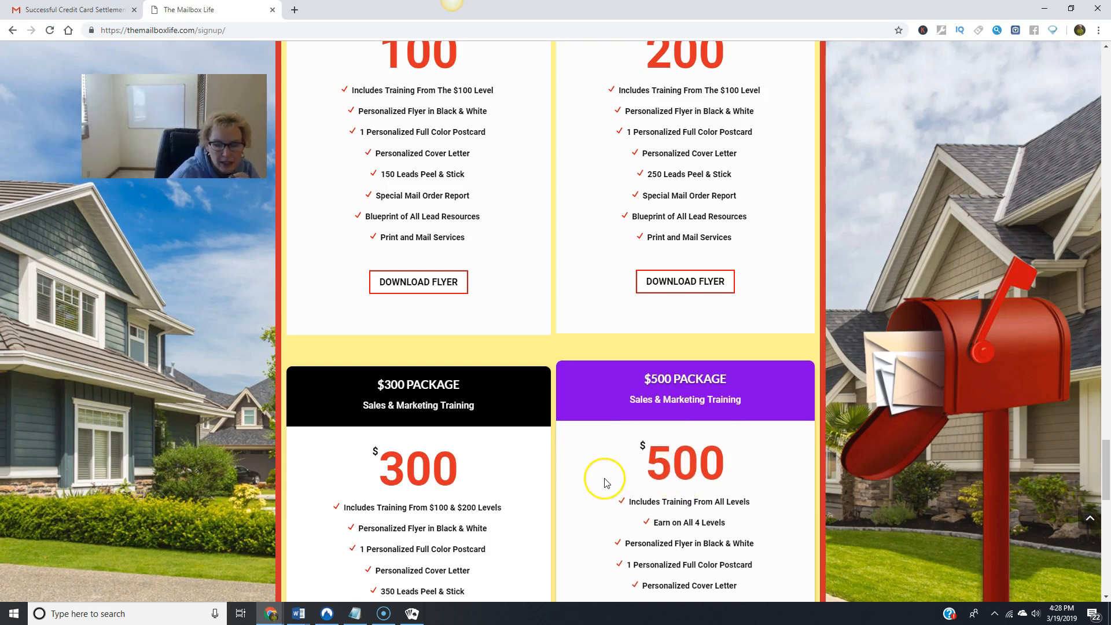
pyautogui.scroll(-3)
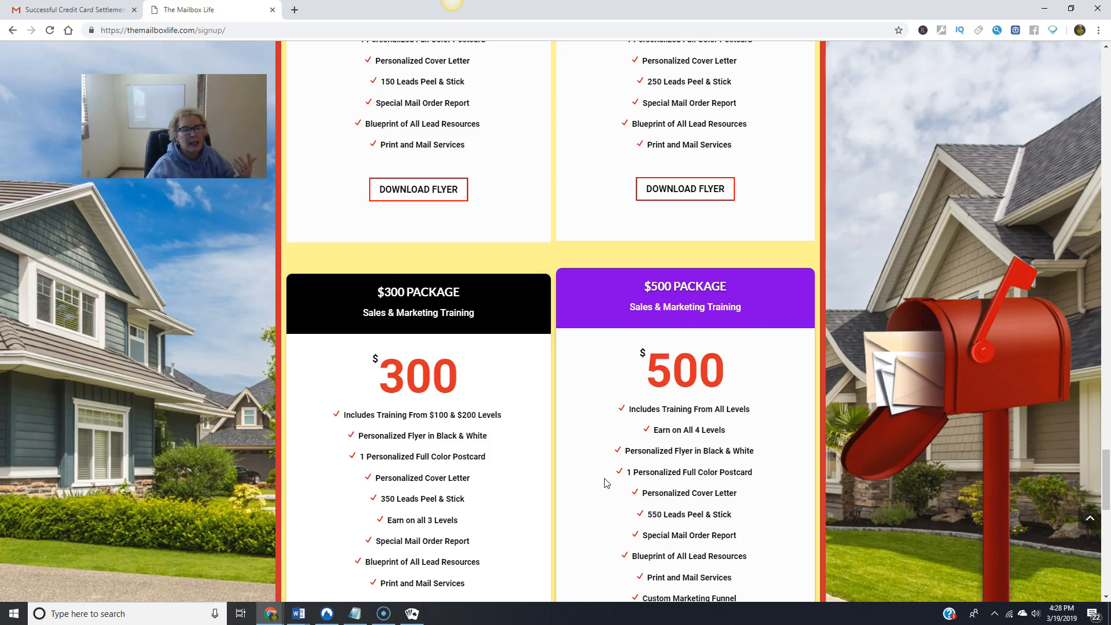
pyautogui.scroll(3)
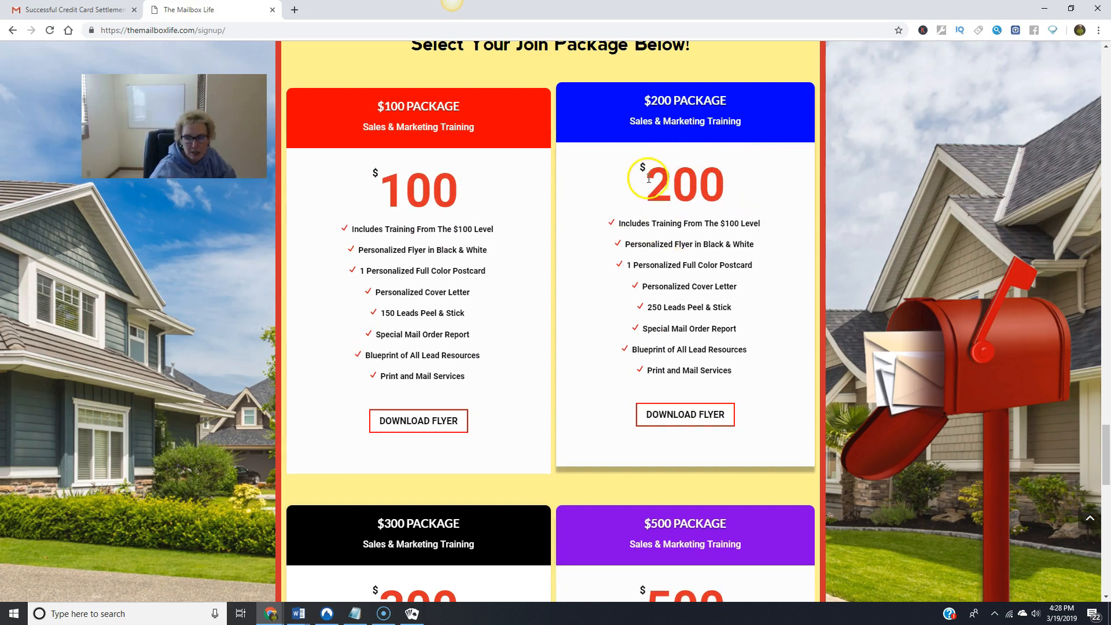
pyautogui.scroll(-3)
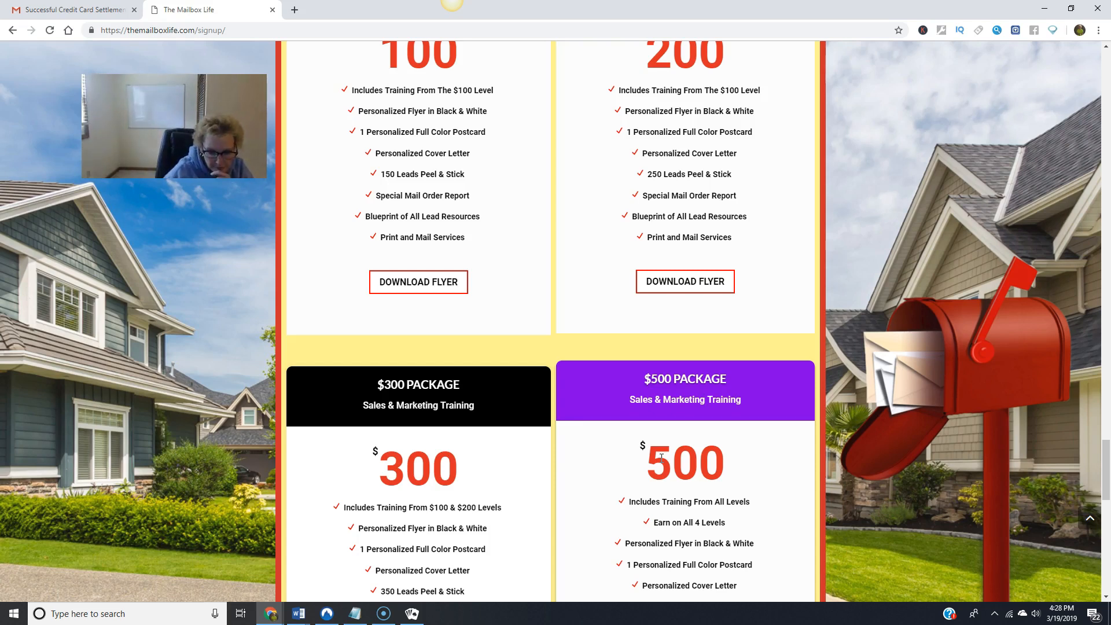
pyautogui.scroll(-3)
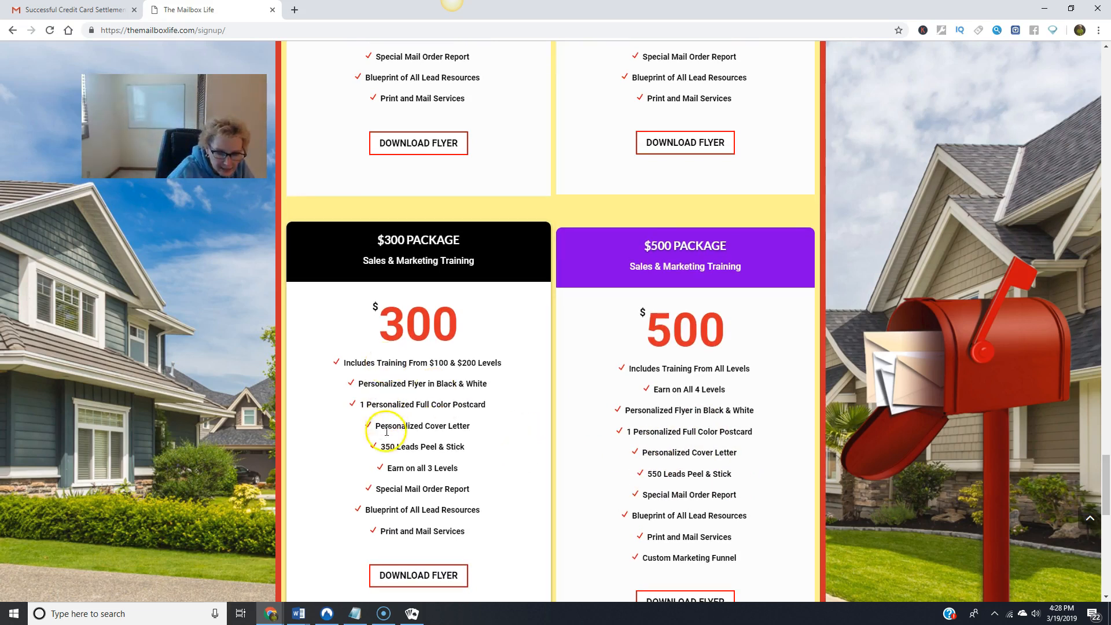
pyautogui.moveTo(401, 530)
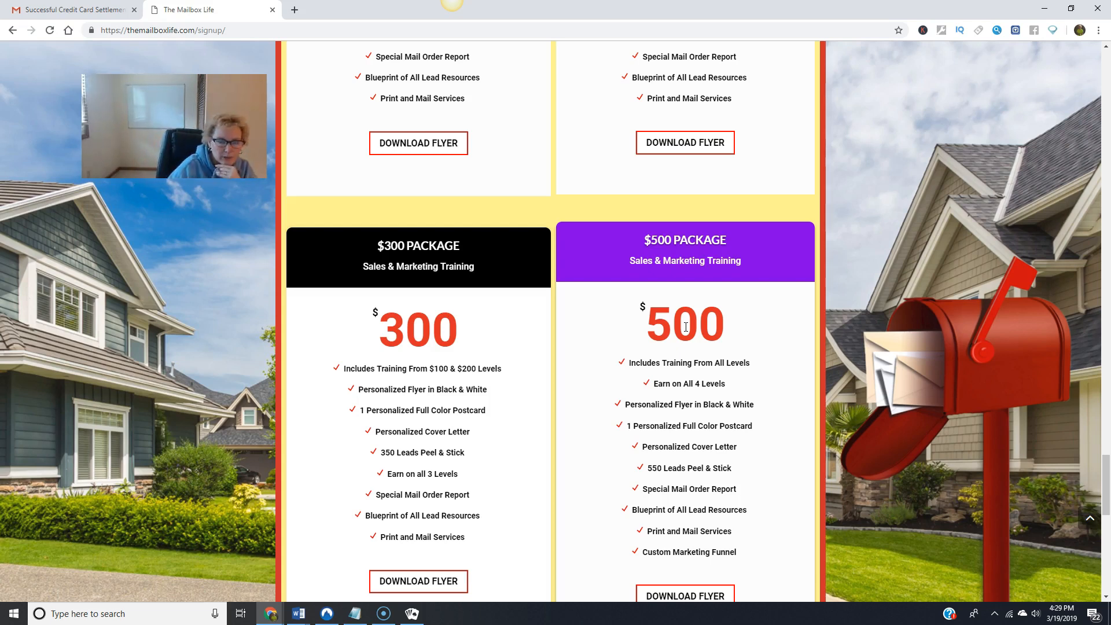
pyautogui.scroll(-3)
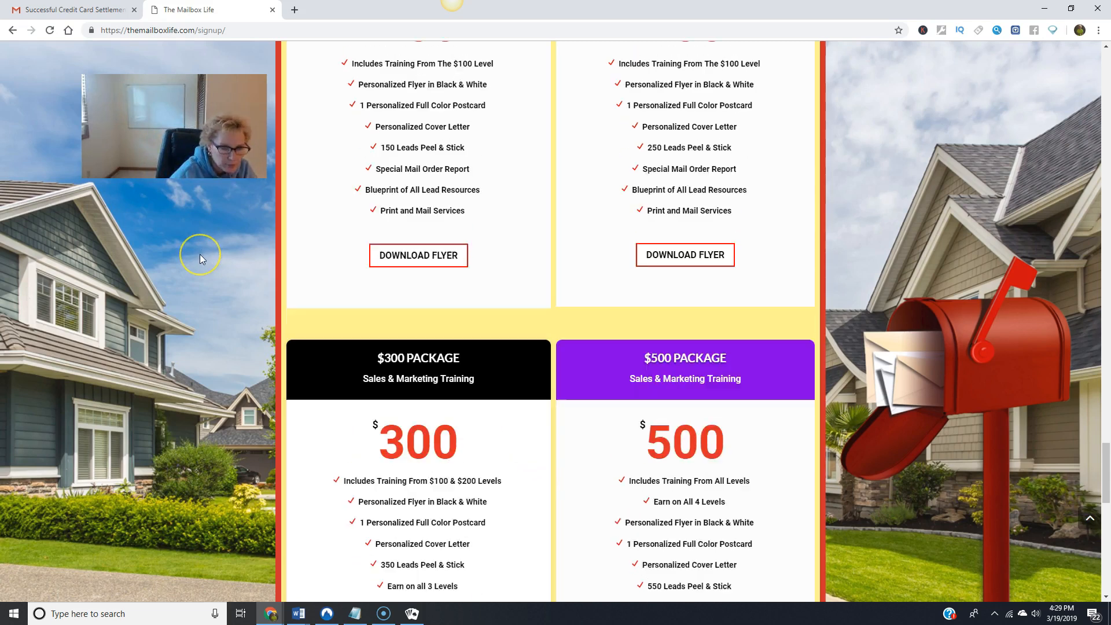
pyautogui.scroll(3)
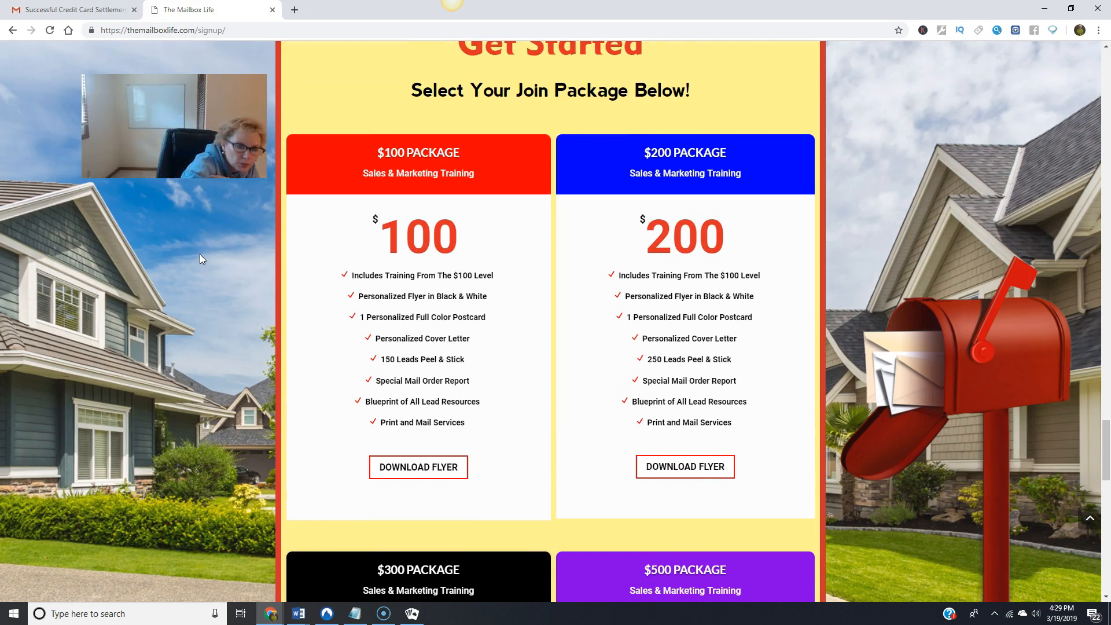
pyautogui.scroll(-3)
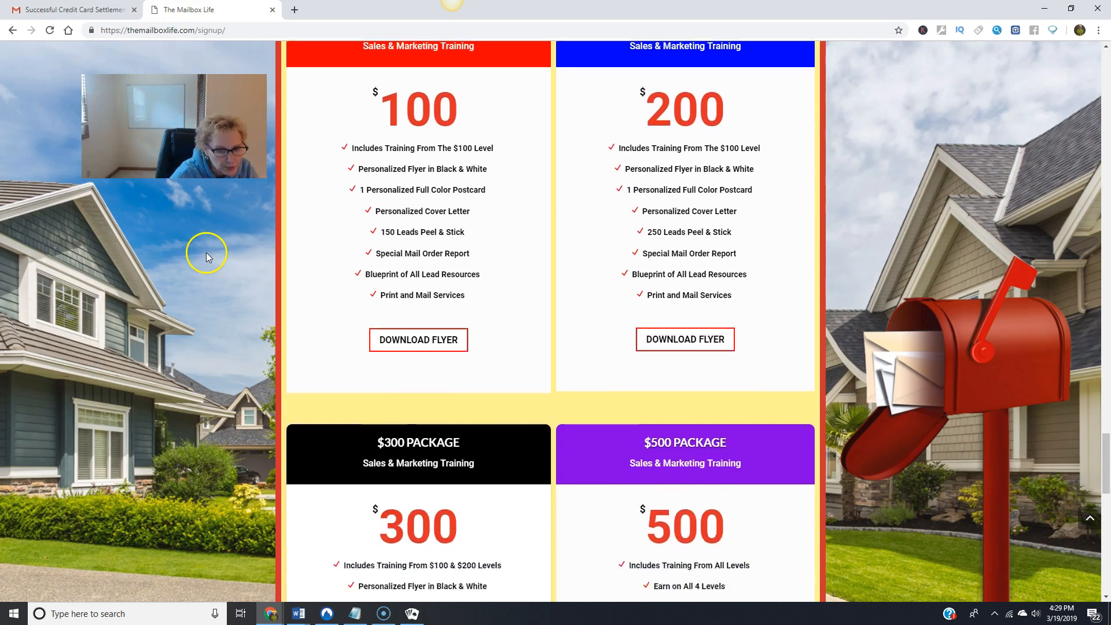
pyautogui.scroll(-3)
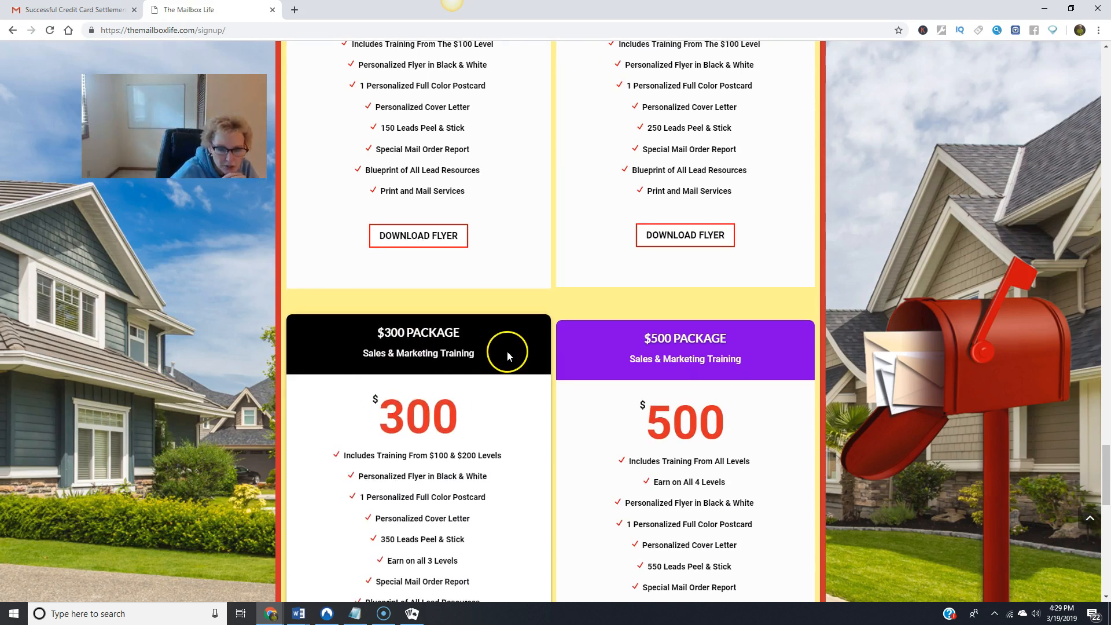
pyautogui.moveTo(451, 373)
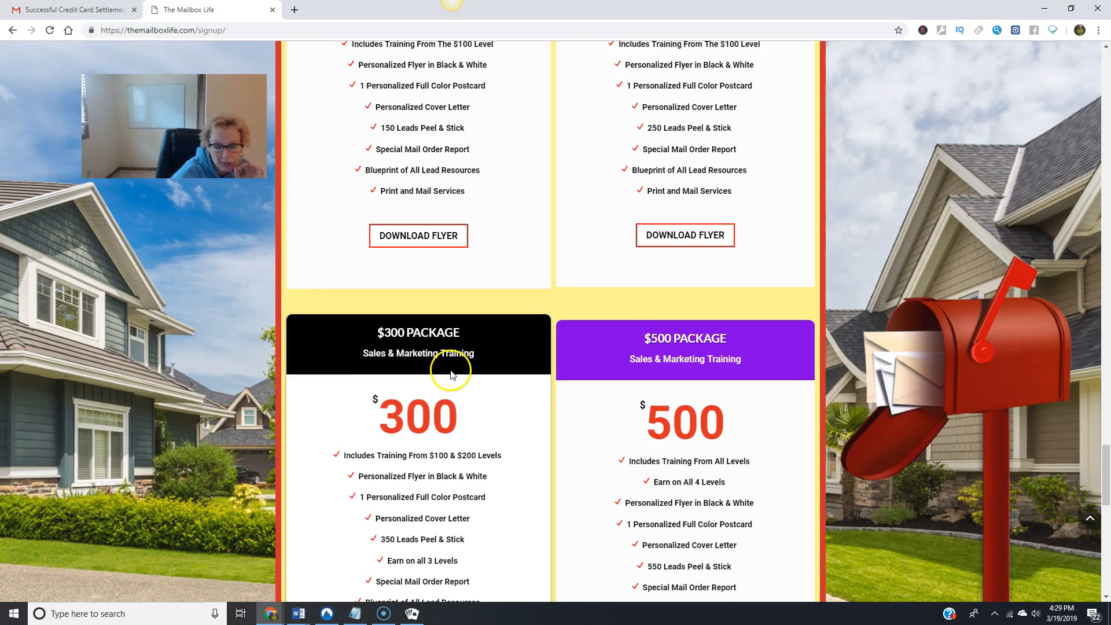
pyautogui.scroll(-3)
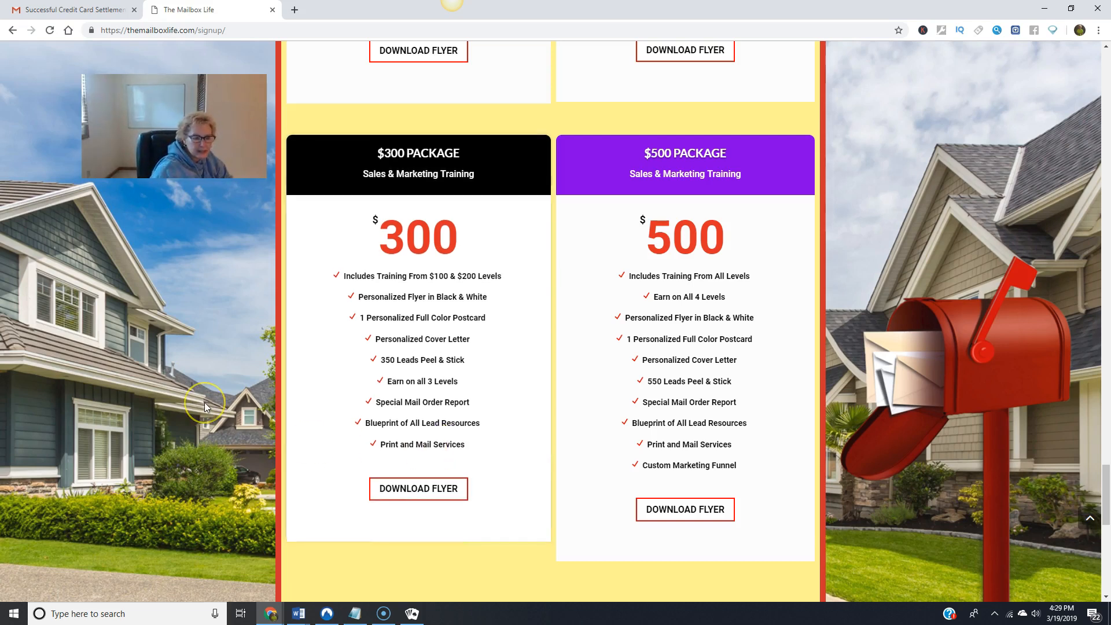
pyautogui.scroll(-3)
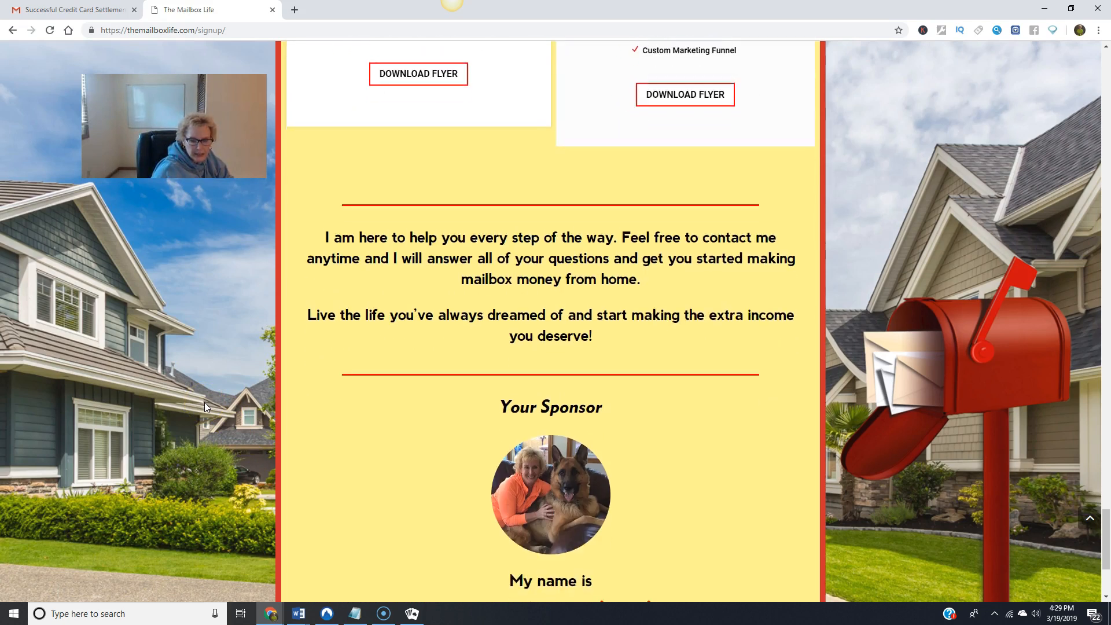
# Scroll down to the sponsor contact info and Facebook link, then back up
pyautogui.scroll(-3)
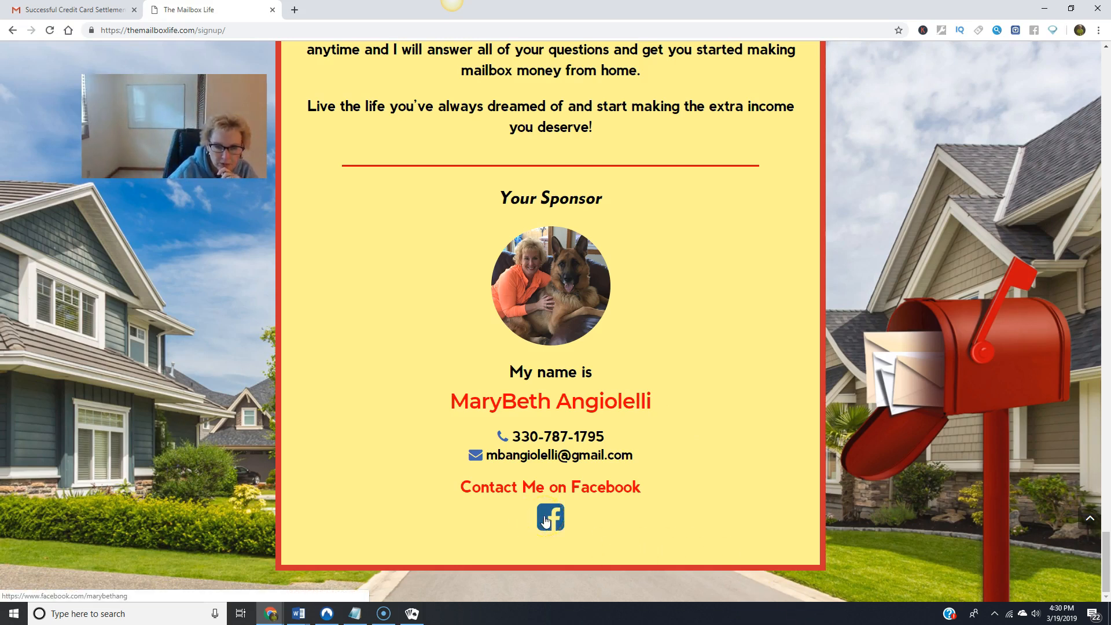
pyautogui.scroll(3)
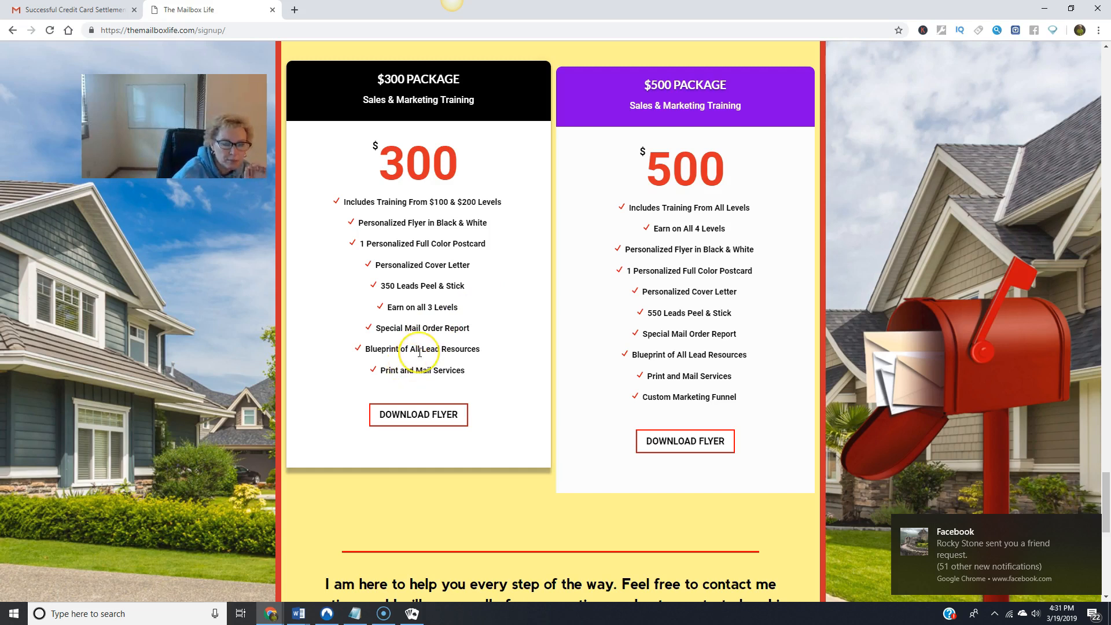
pyautogui.moveTo(489, 348)
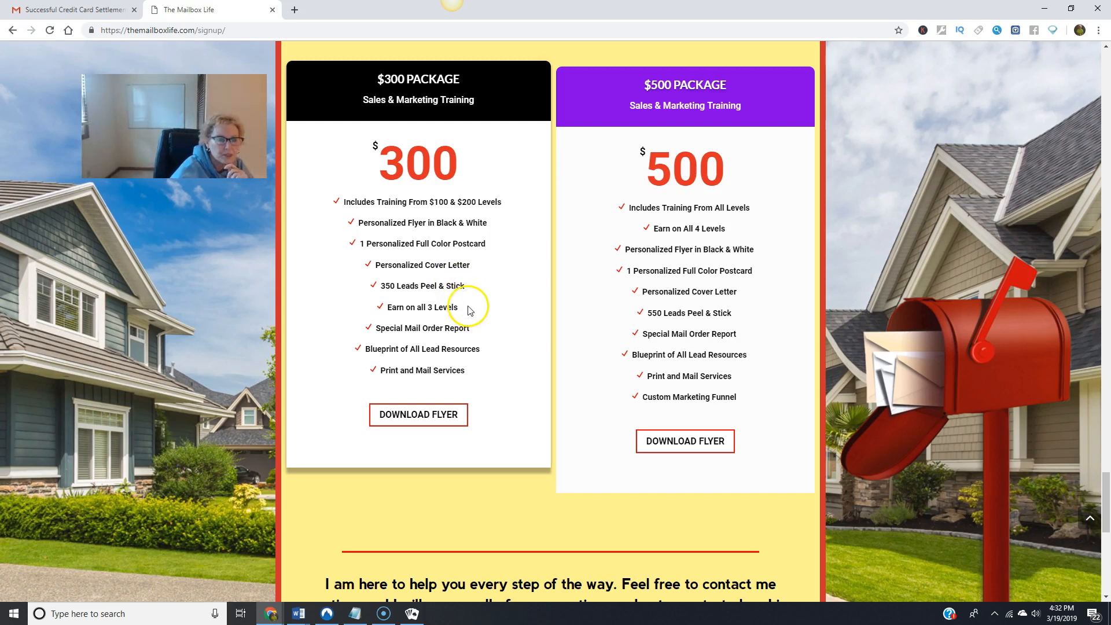
pyautogui.moveTo(433, 340)
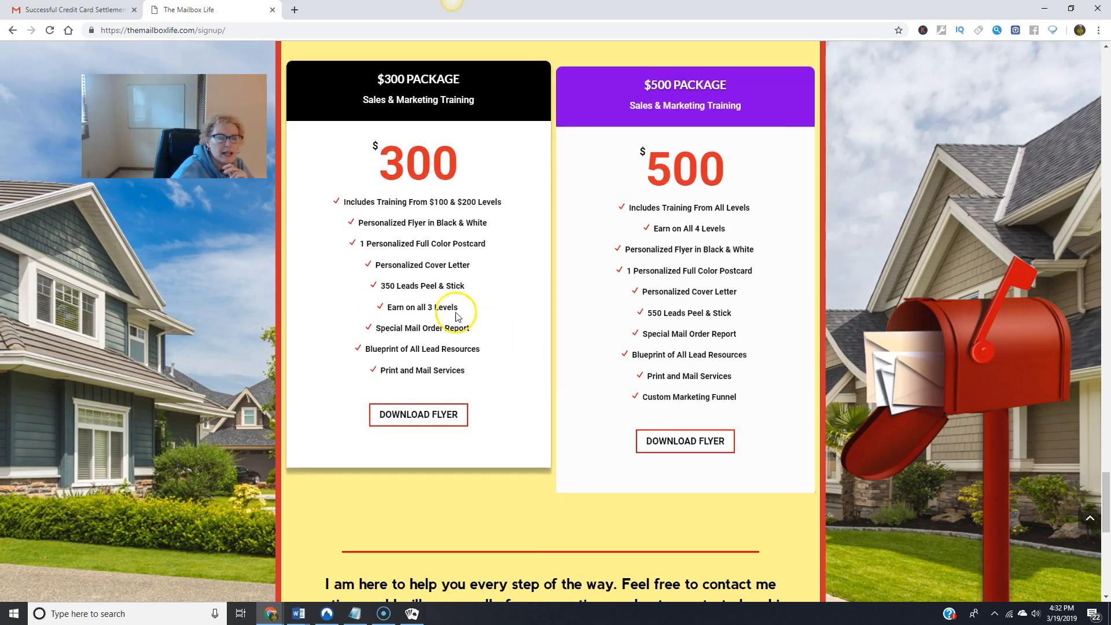
pyautogui.moveTo(481, 371)
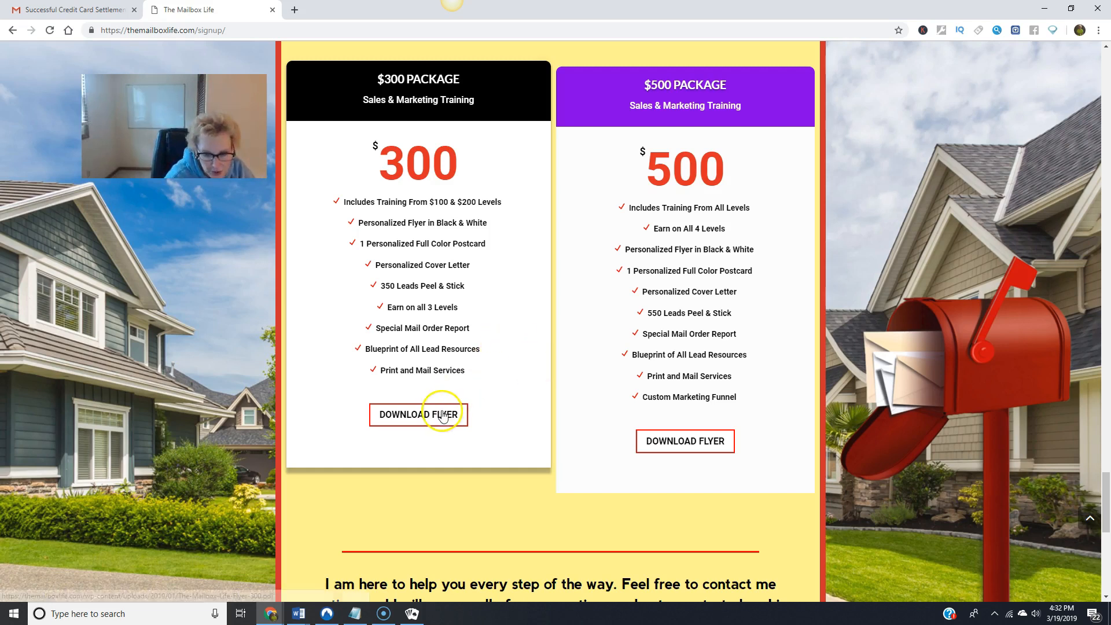
pyautogui.click(418, 415)
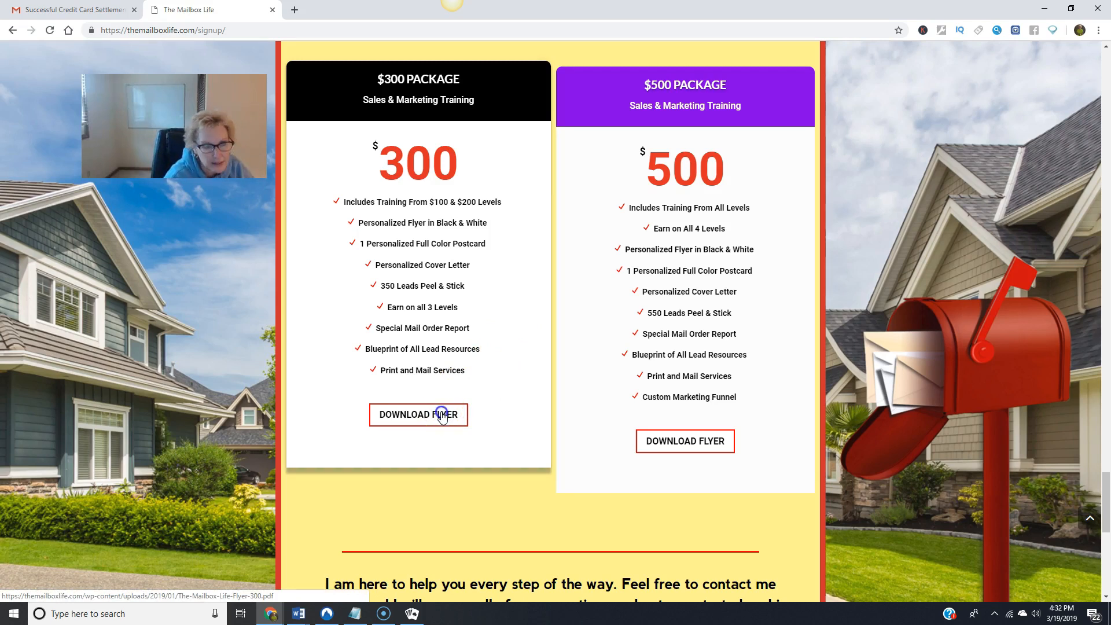
# Open and read the $300 package flyer PDF, then switch back to The Mailbox Life tab
pyautogui.click(417, 414)
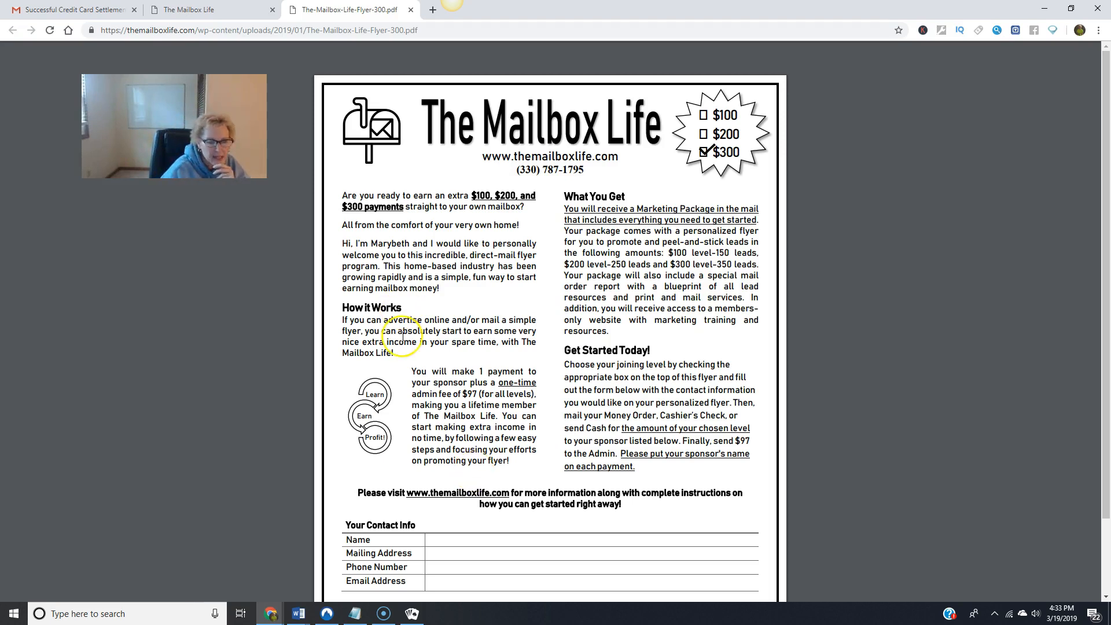
pyautogui.scroll(-3)
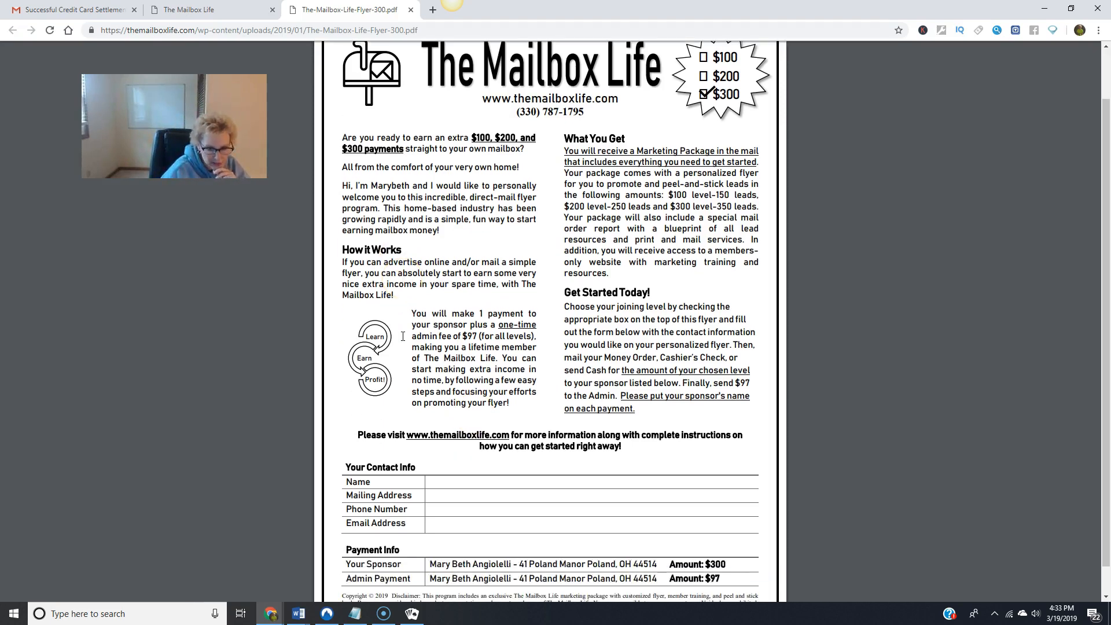
pyautogui.scroll(-3)
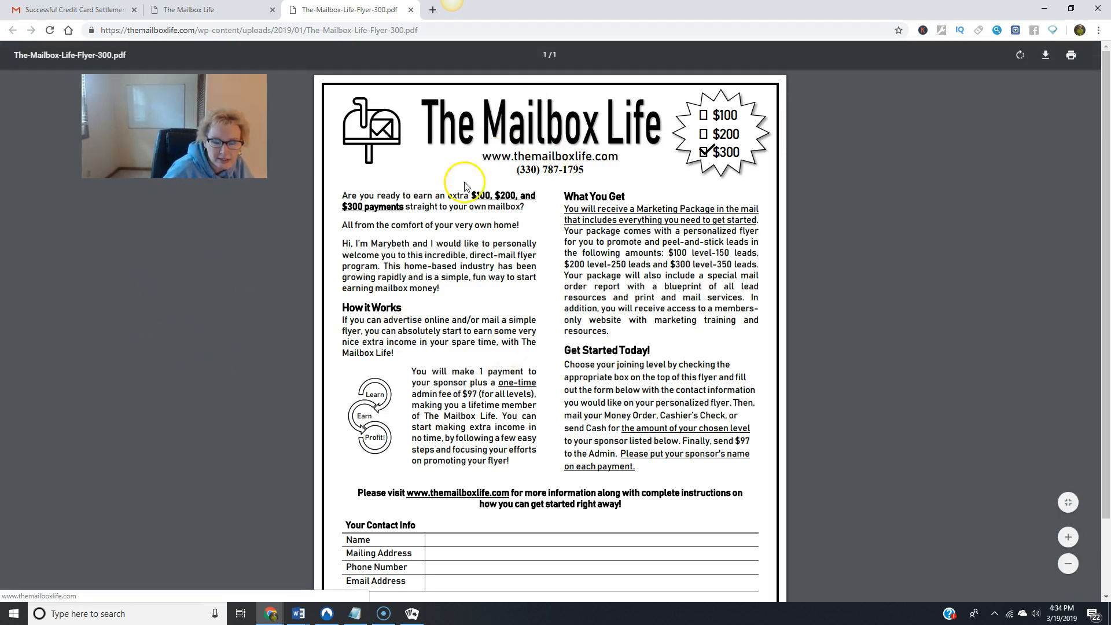
pyautogui.scroll(-3)
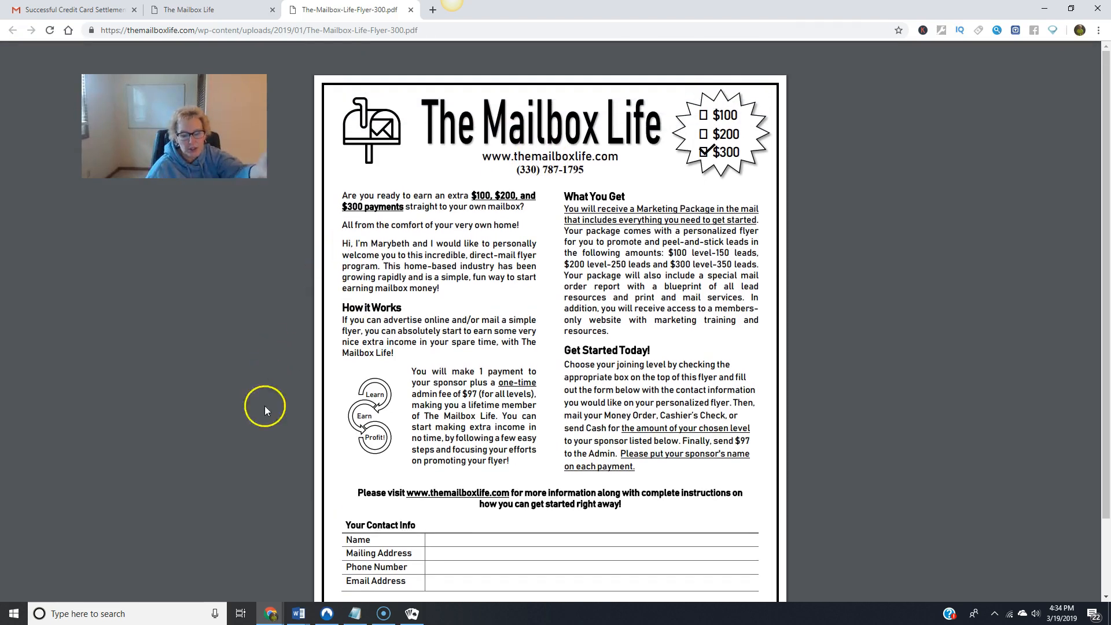
pyautogui.scroll(-3)
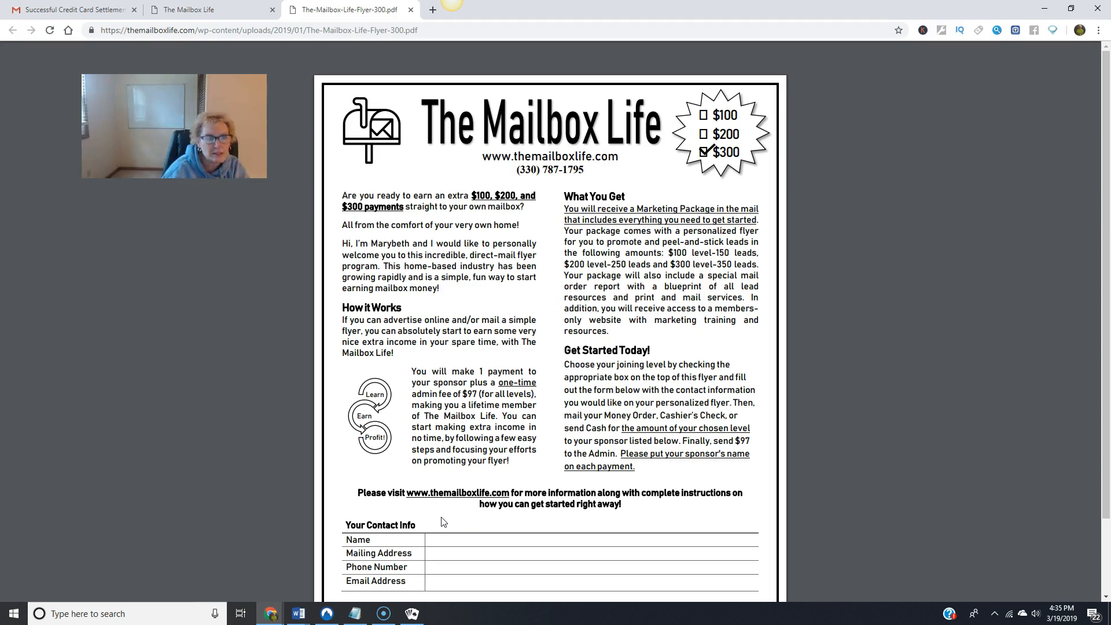
pyautogui.click(187, 9)
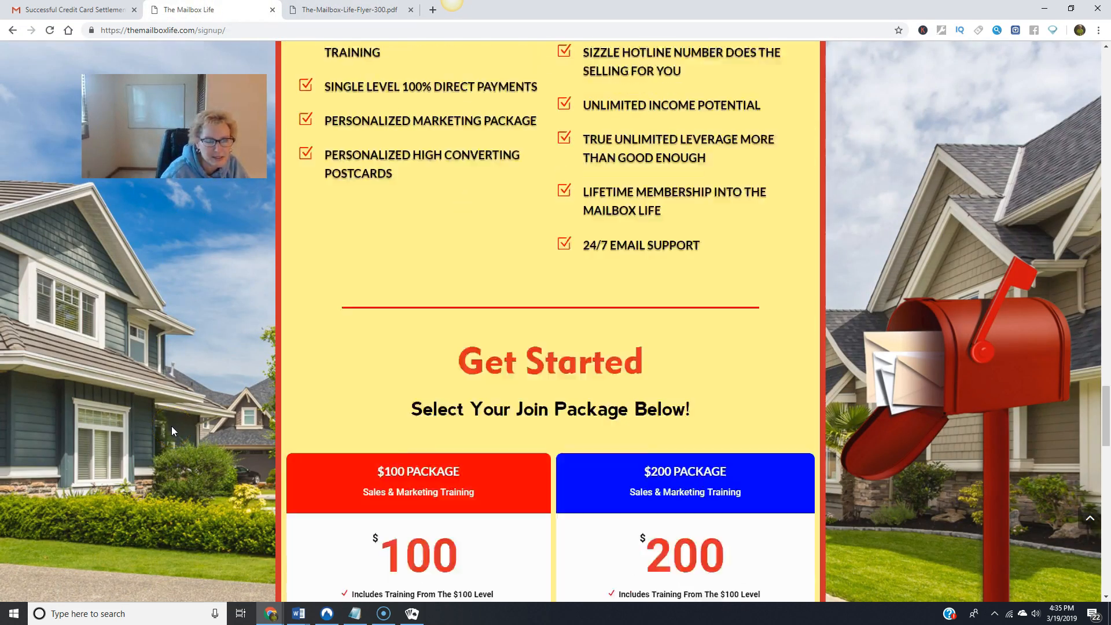
# Scroll a little down the signup page around its intro video and income pitch
pyautogui.scroll(-3)
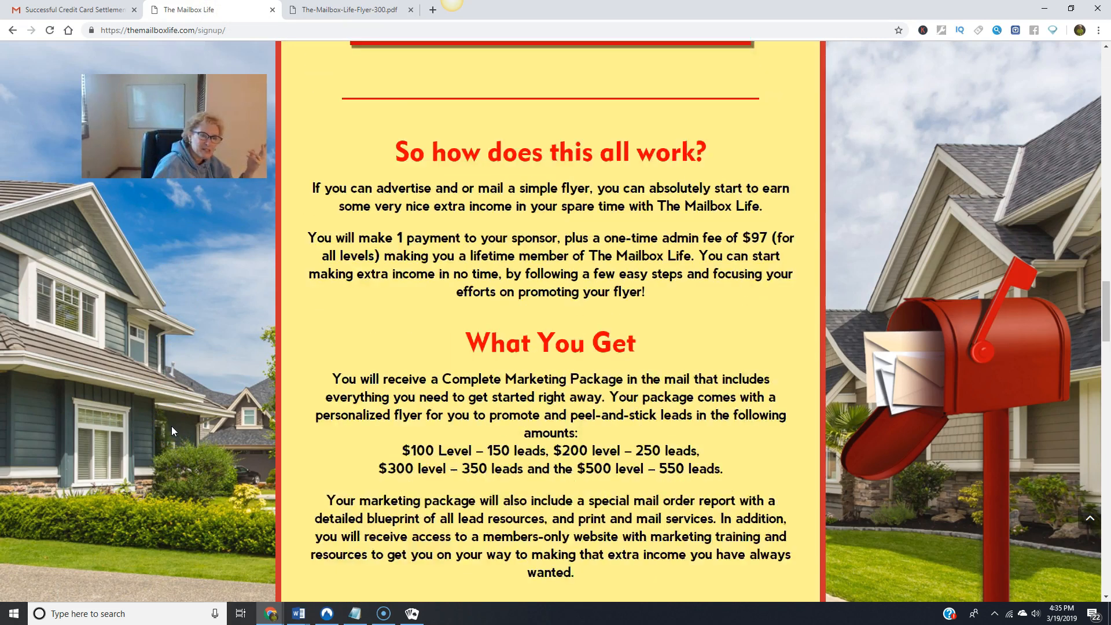
pyautogui.scroll(-3)
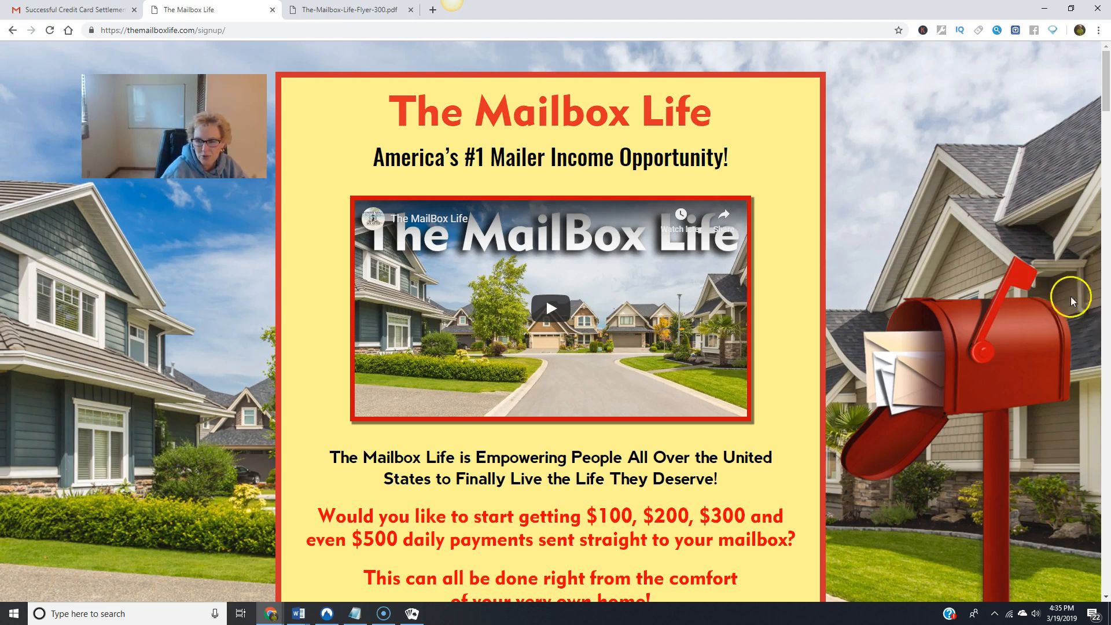
pyautogui.scroll(-3)
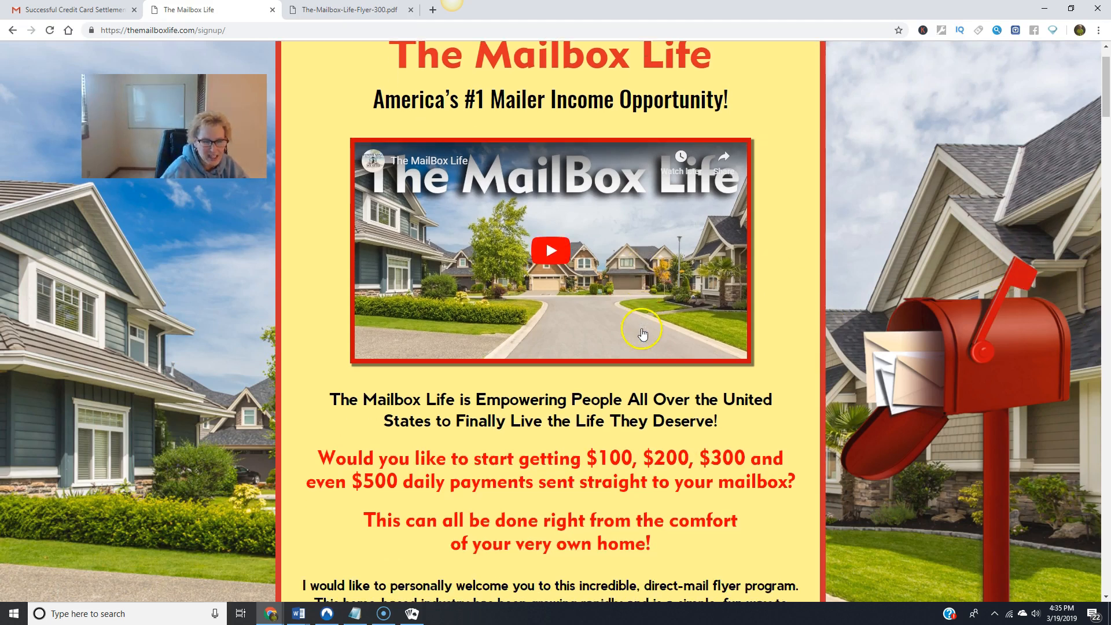